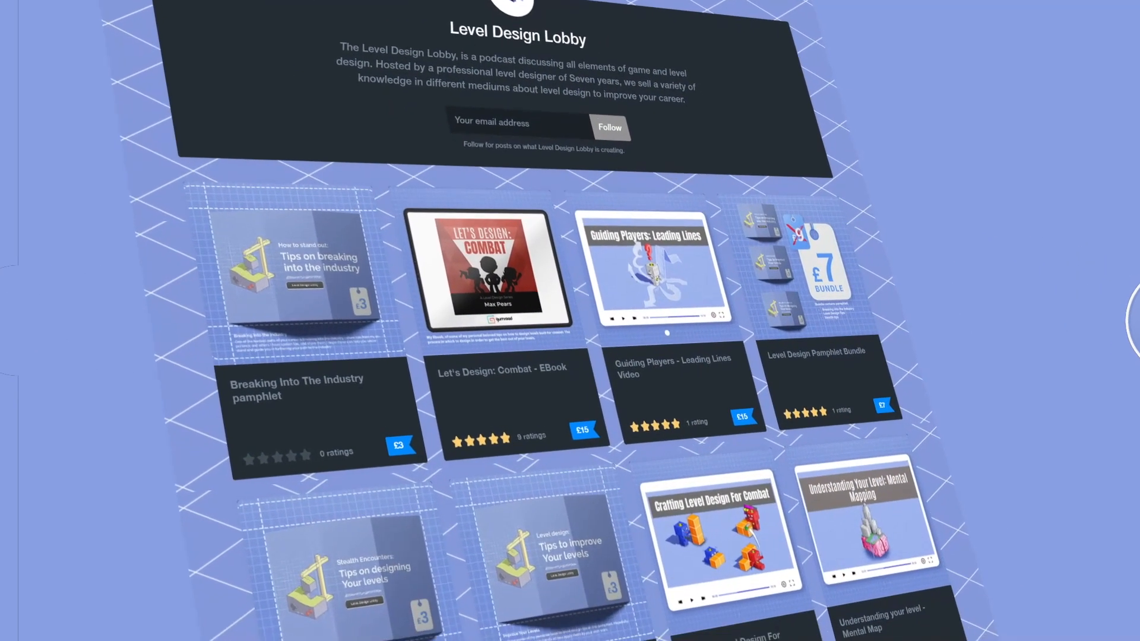
# Name the state Red with a Set Material Color action set to red, test in Play, then stop
pyautogui.scroll(-3)
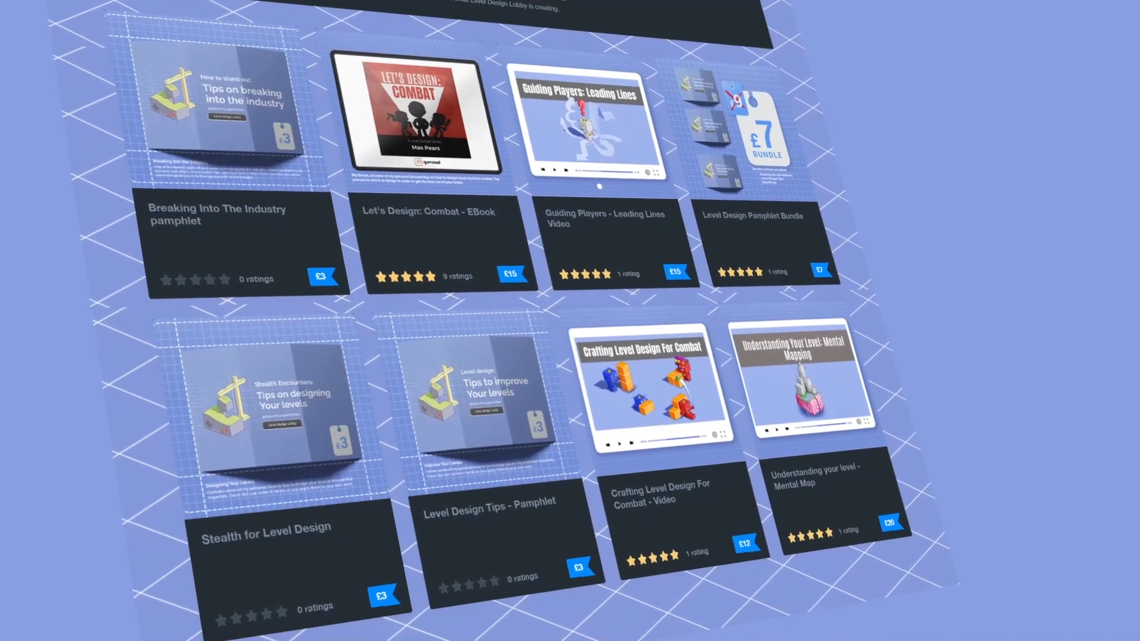
pyautogui.scroll(-3)
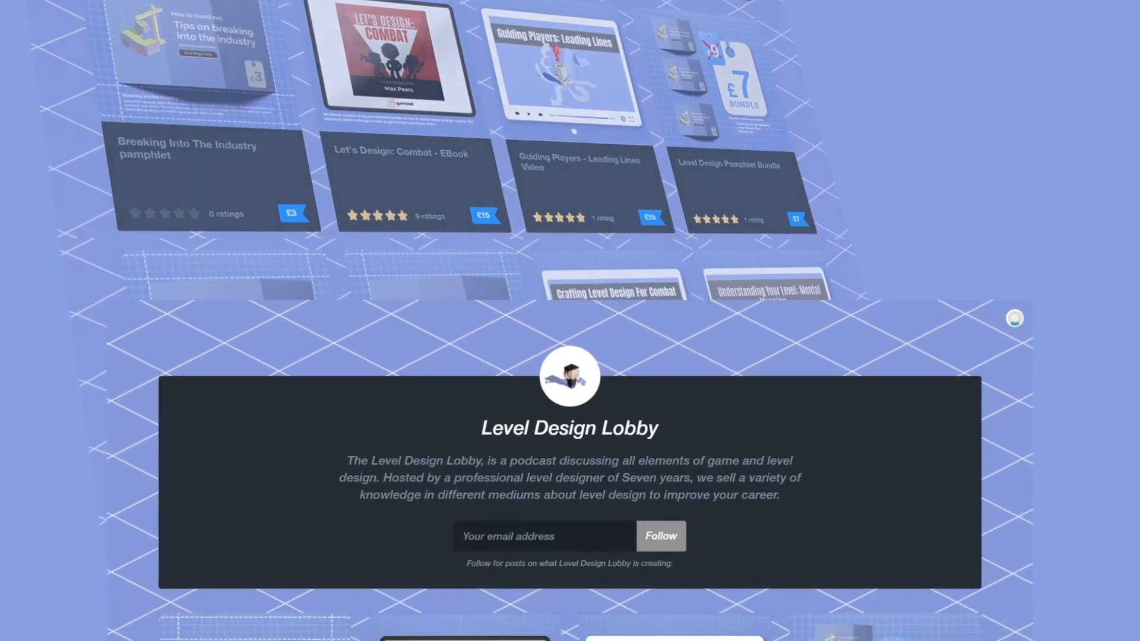
pyautogui.scroll(-3)
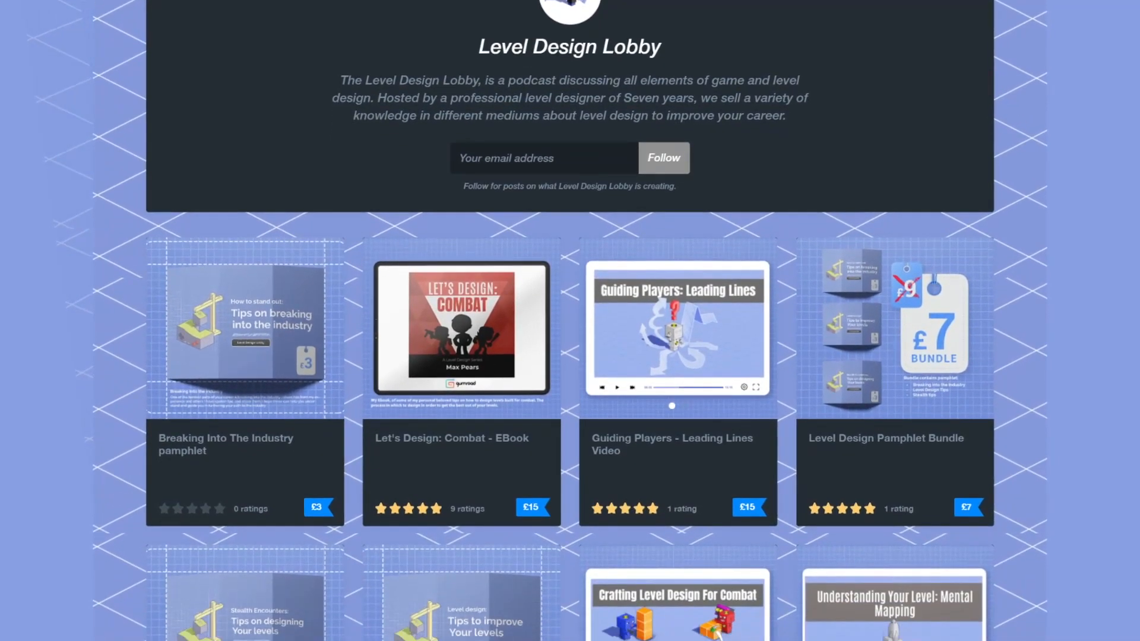
pyautogui.scroll(-3)
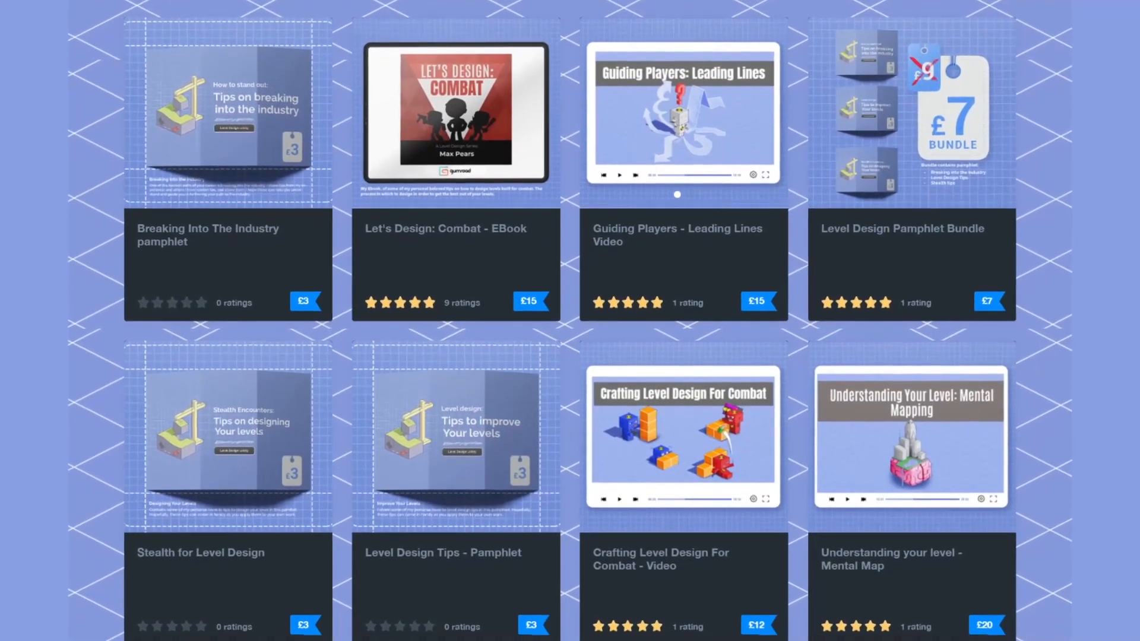
pyautogui.scroll(-3)
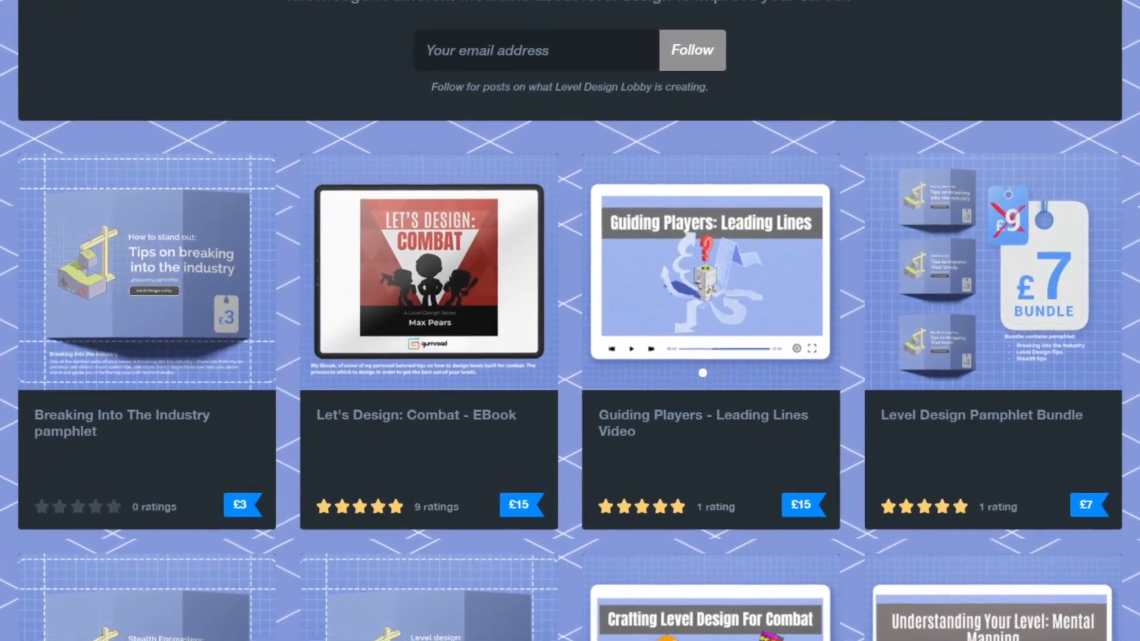
pyautogui.scroll(-3)
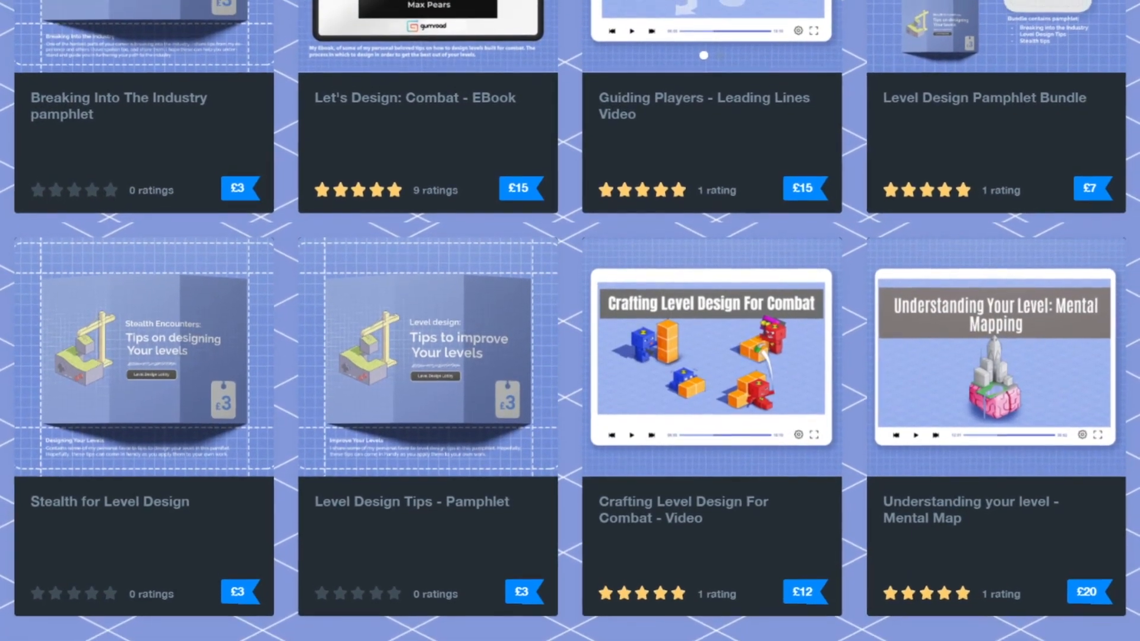
pyautogui.scroll(-3)
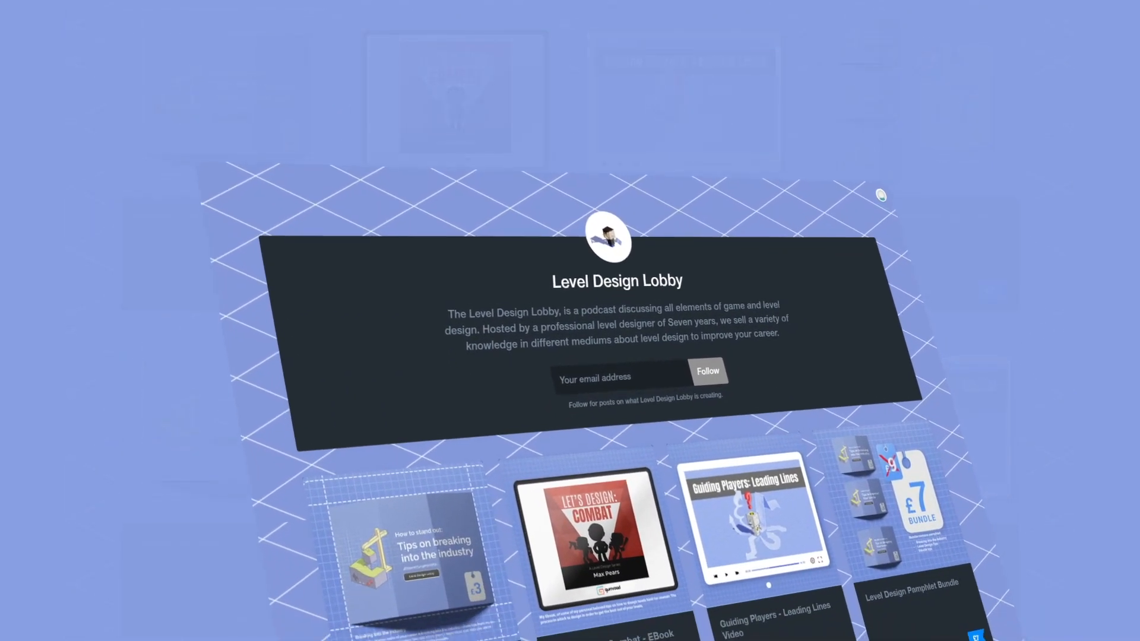
pyautogui.scroll(-3)
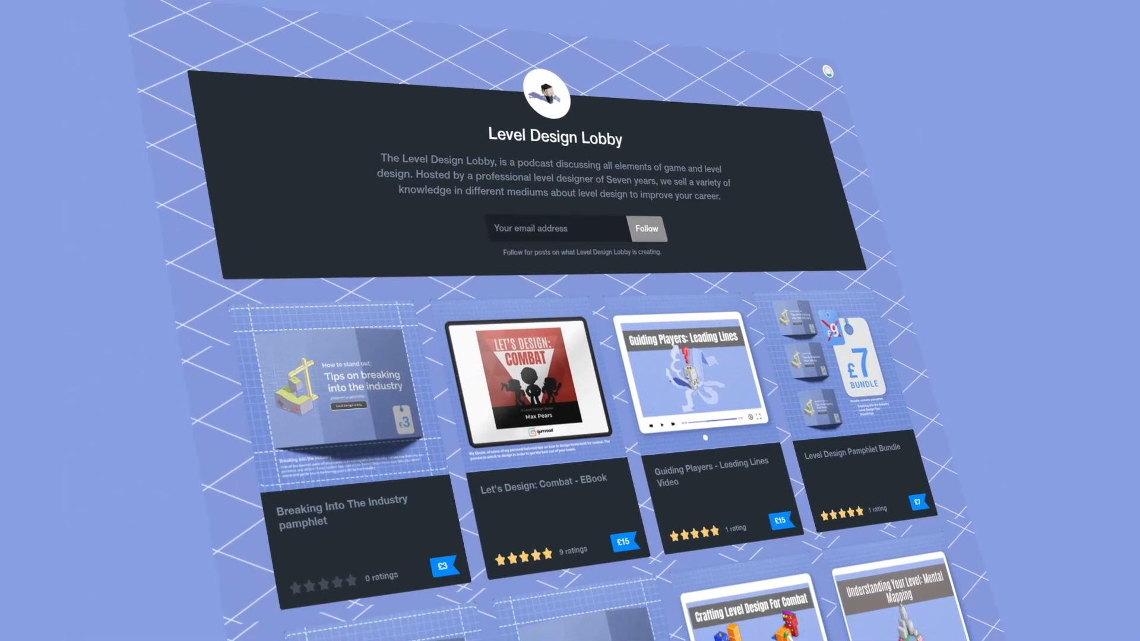
pyautogui.scroll(-3)
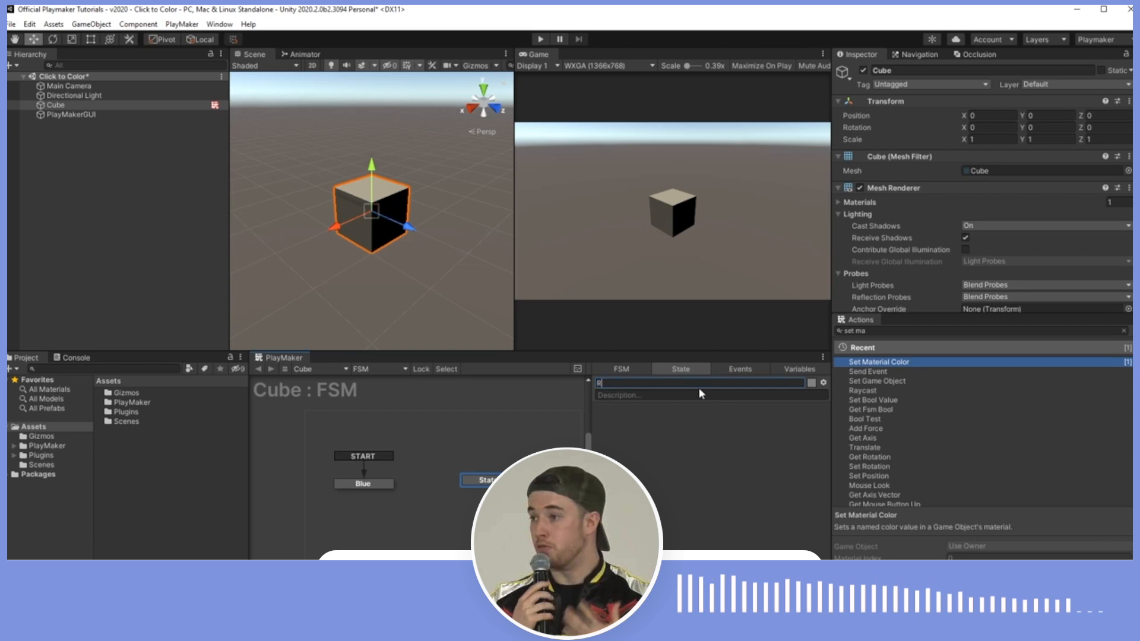
pyautogui.write('ed')
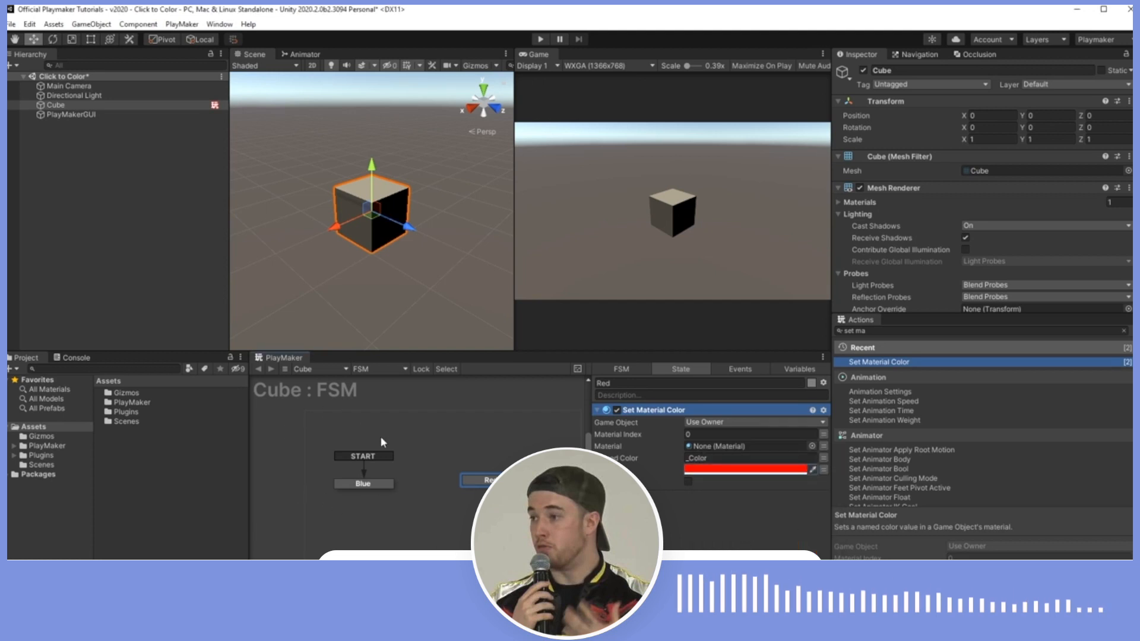
pyautogui.moveTo(434, 494)
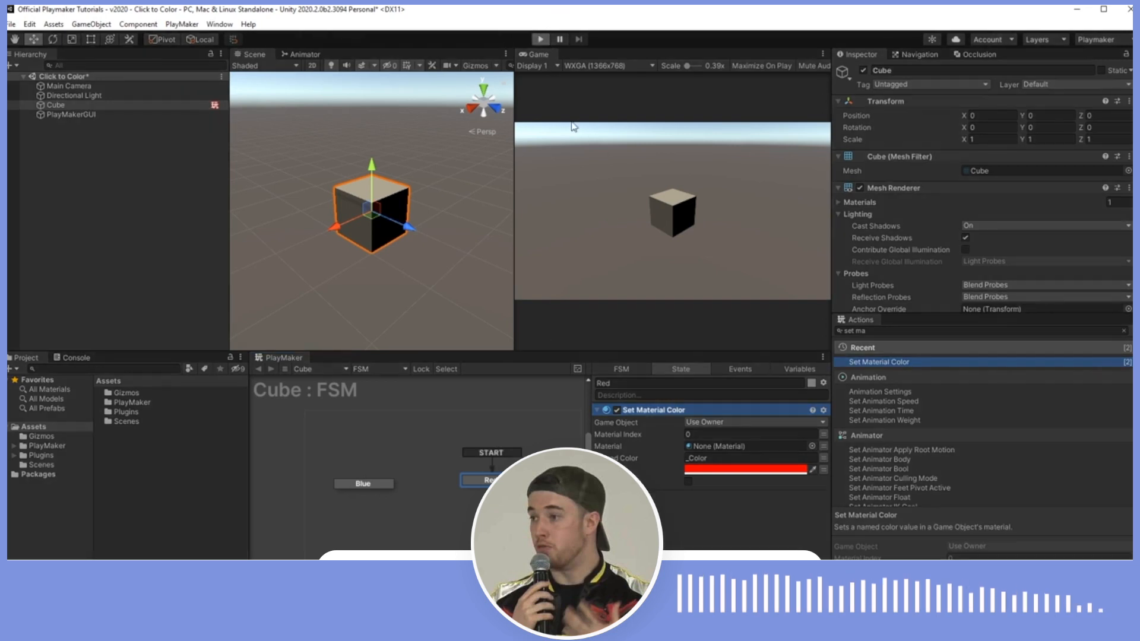
pyautogui.moveTo(604, 247)
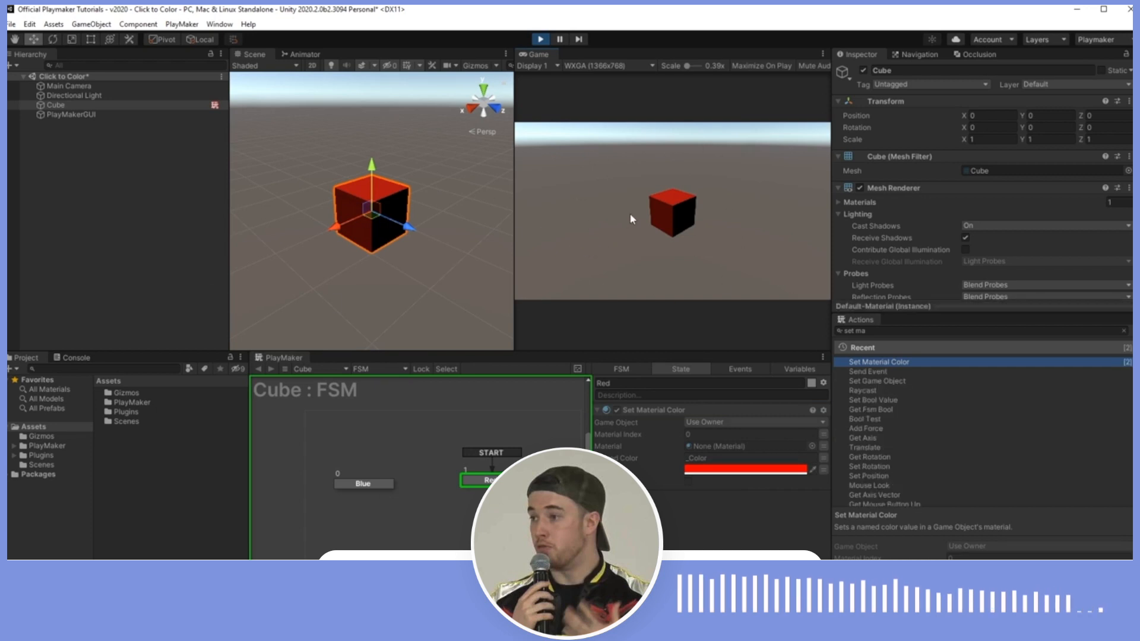
pyautogui.click(539, 38)
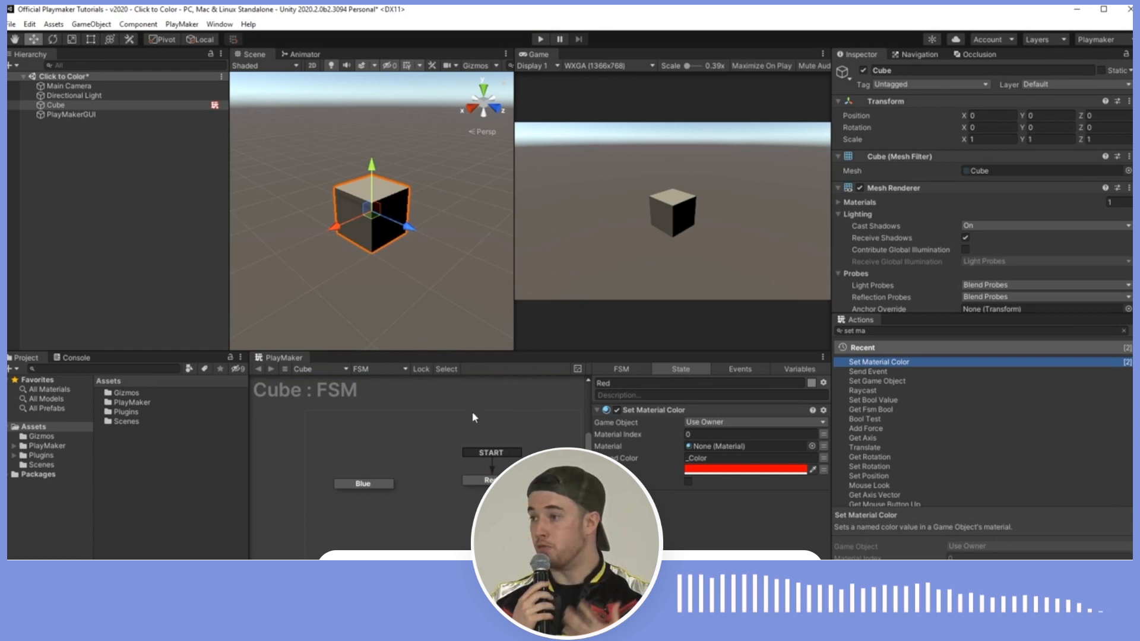
pyautogui.moveTo(349, 490)
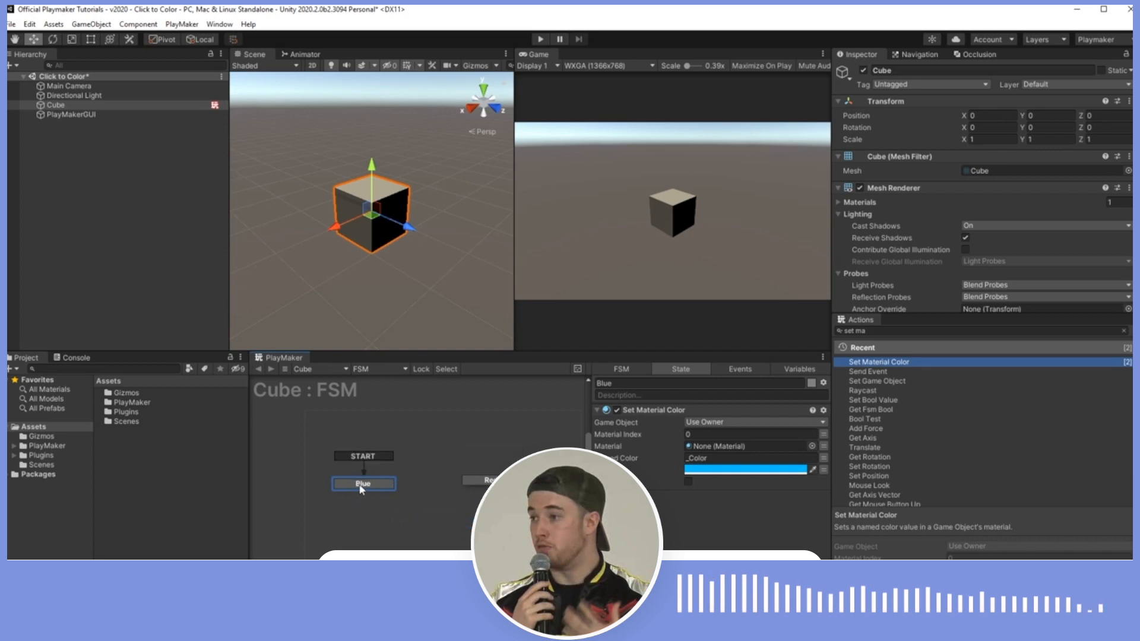
# Add a MOUSE DOWN transition out of the Blue state from its context menu
pyautogui.rightClick(363, 483)
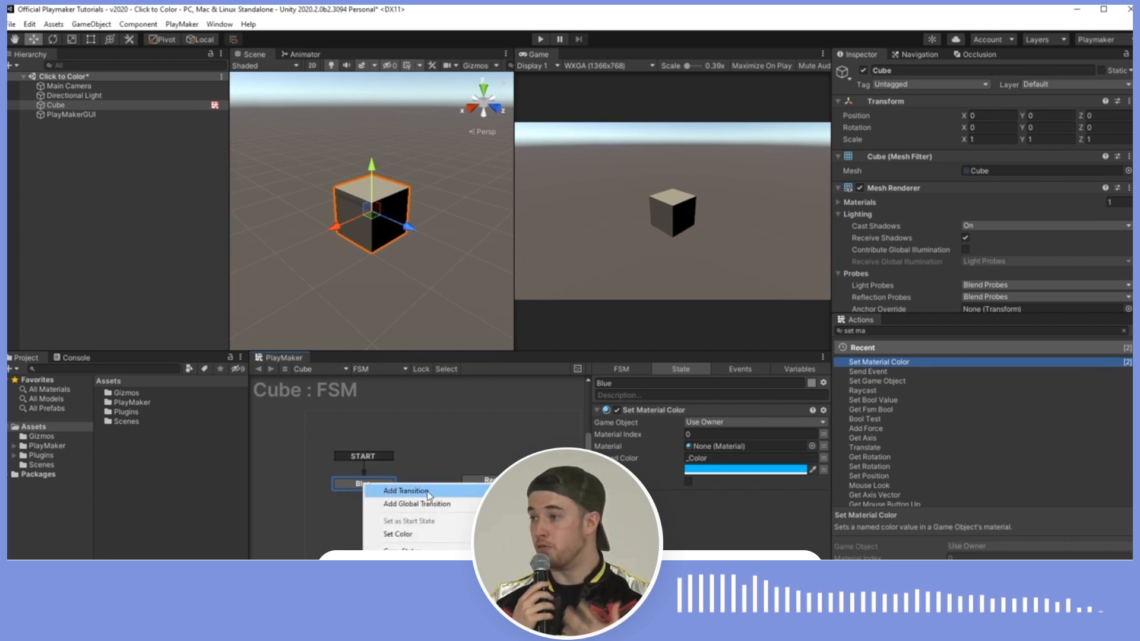
pyautogui.click(406, 491)
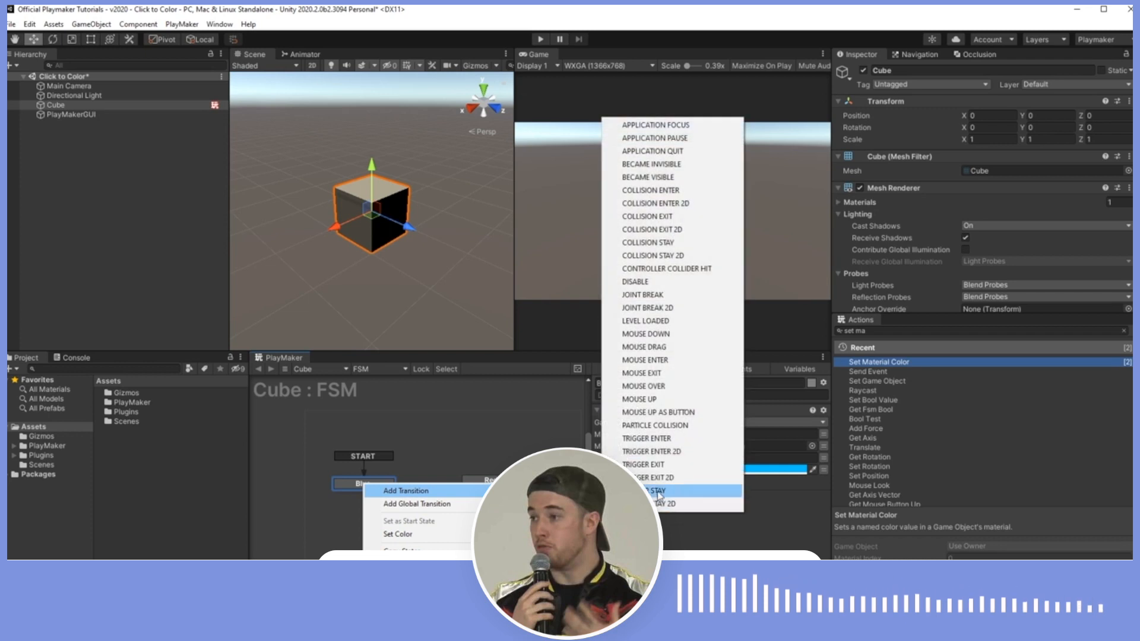
pyautogui.moveTo(645, 334)
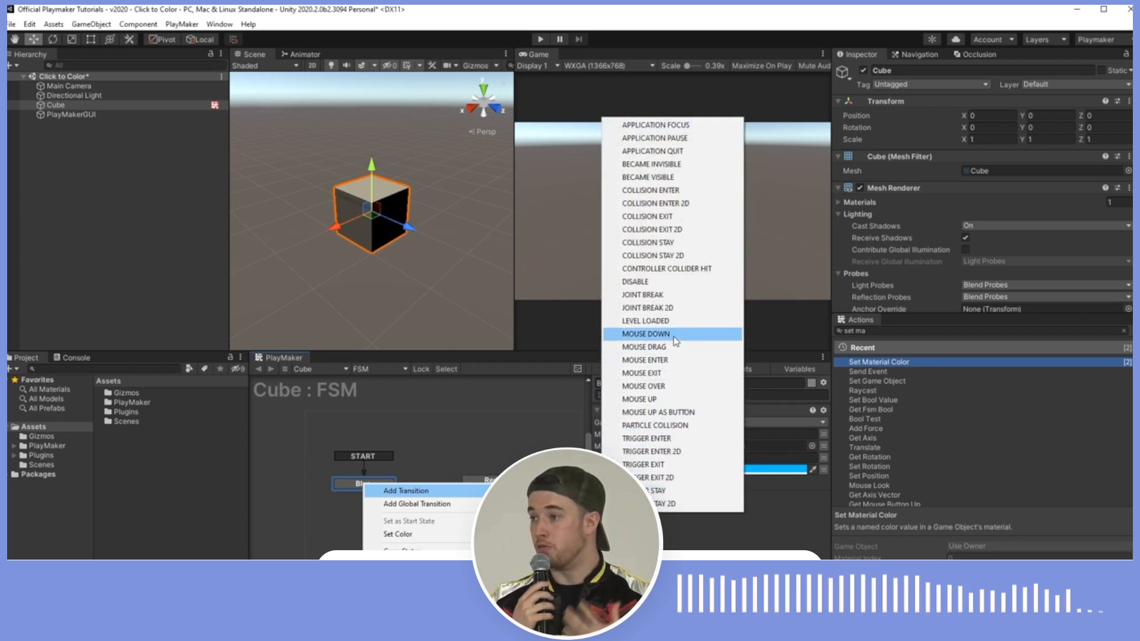
pyautogui.click(644, 334)
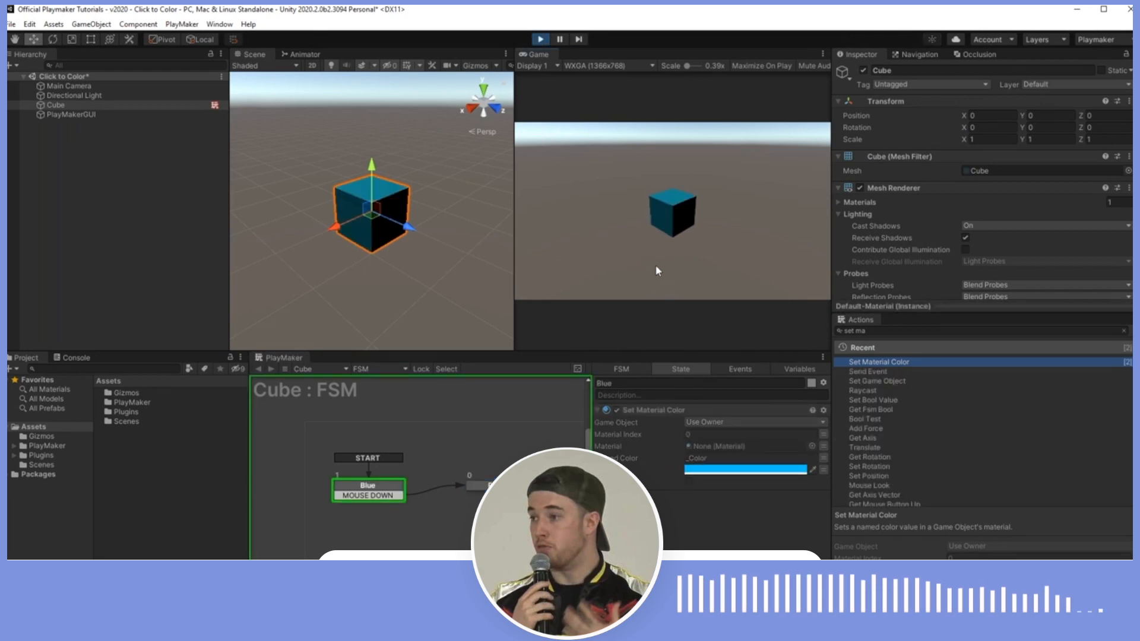
pyautogui.moveTo(657, 216)
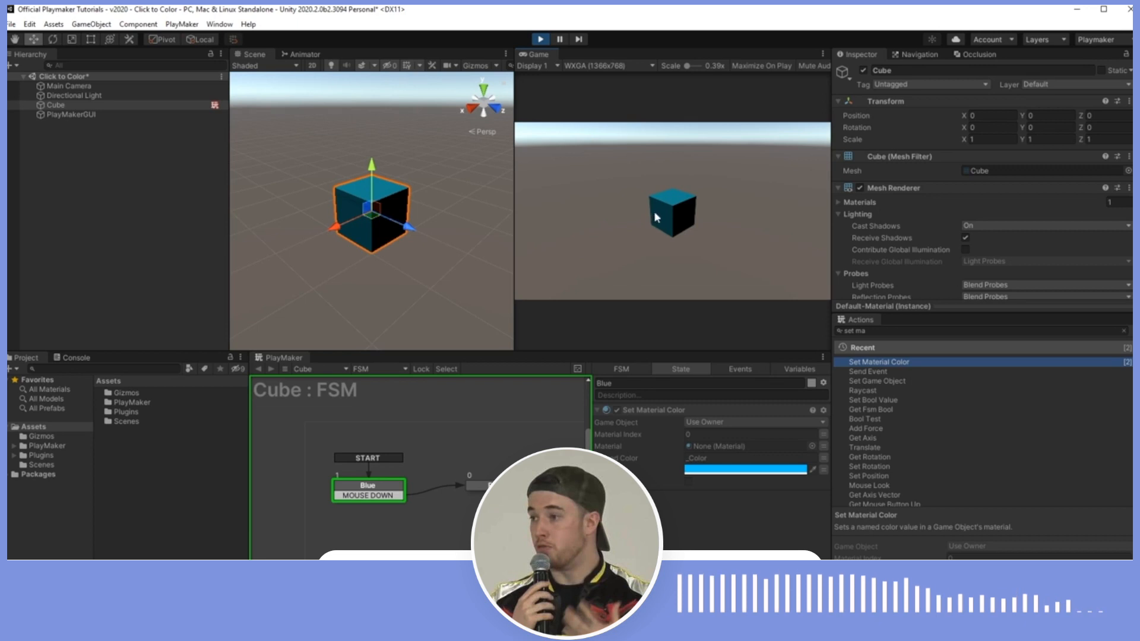
# Click the blue cube in the running Game view so the FSM turns it red
pyautogui.click(670, 212)
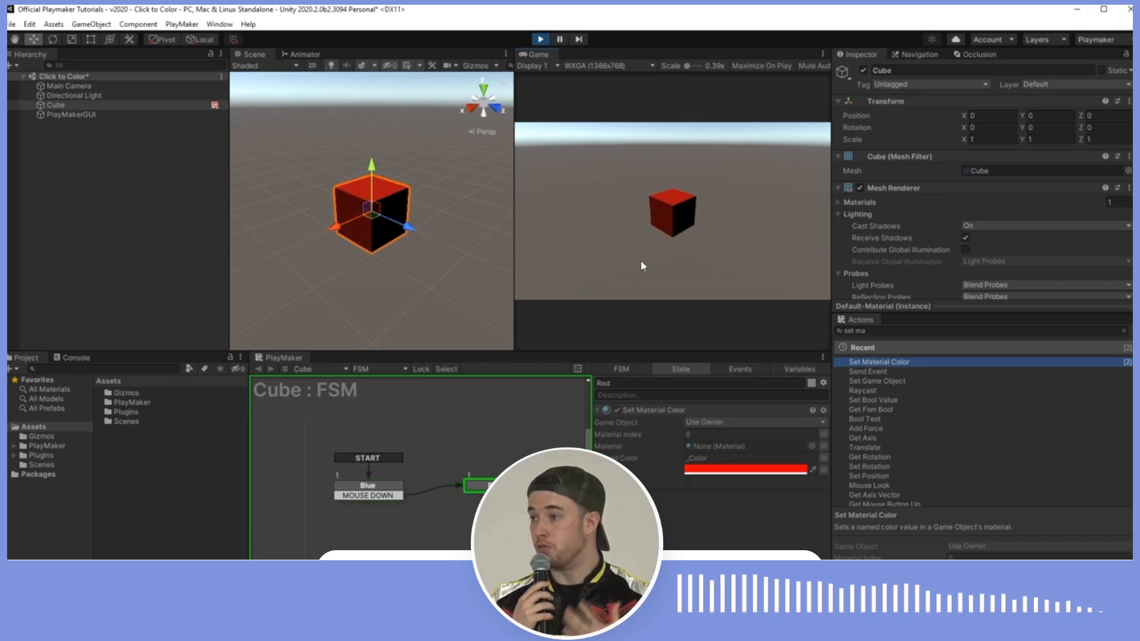
pyautogui.moveTo(661, 222)
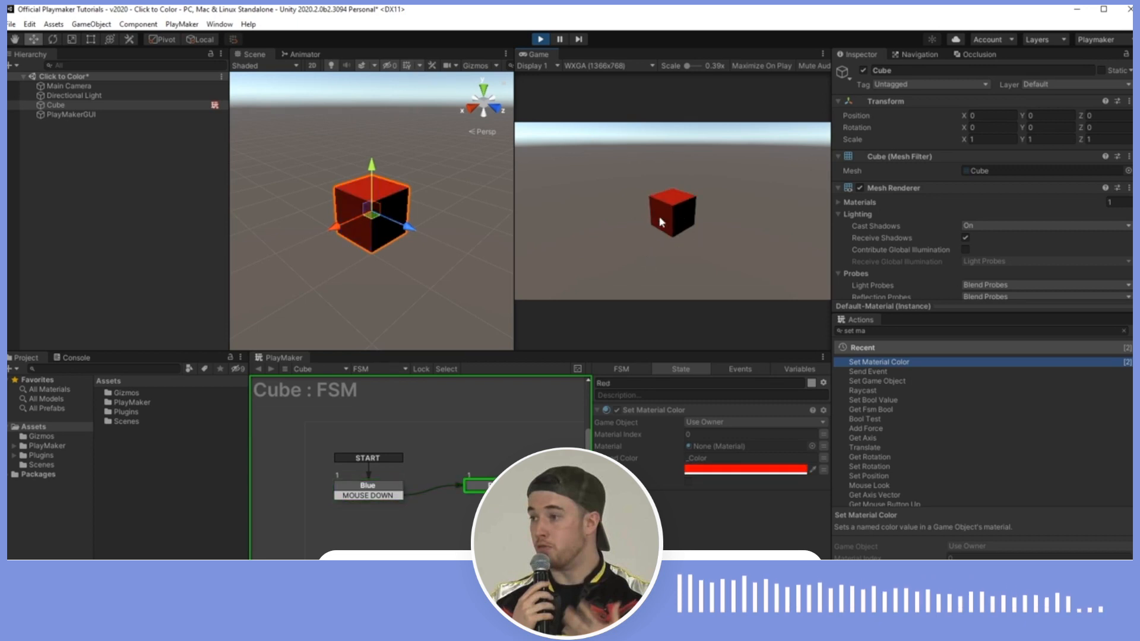
pyautogui.moveTo(697, 207)
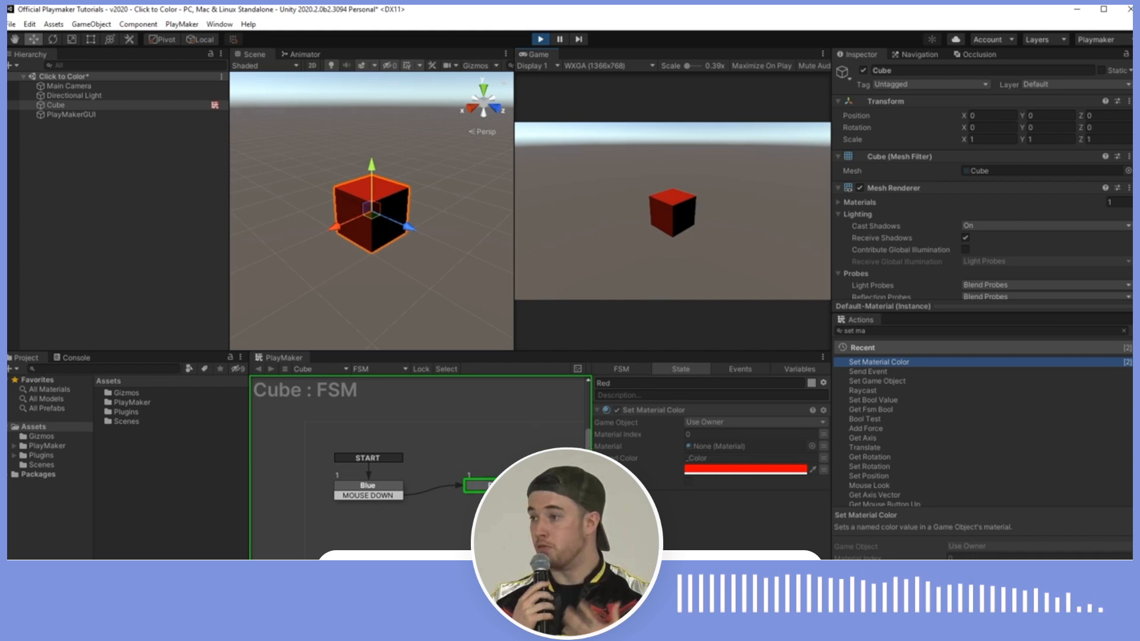
pyautogui.moveTo(632, 160)
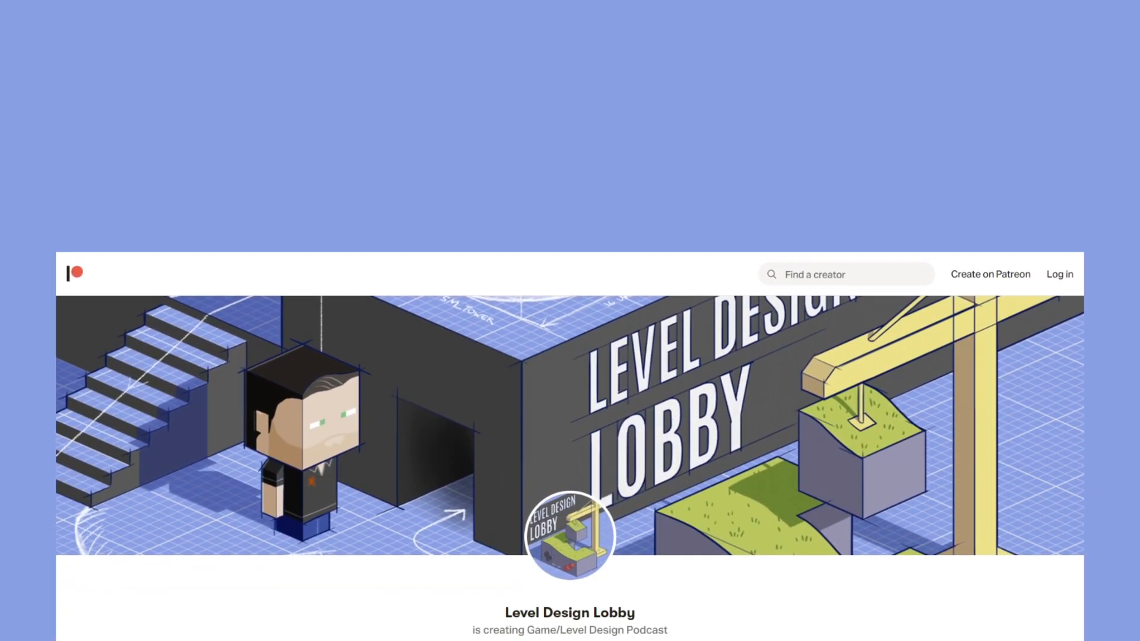
pyautogui.scroll(-3)
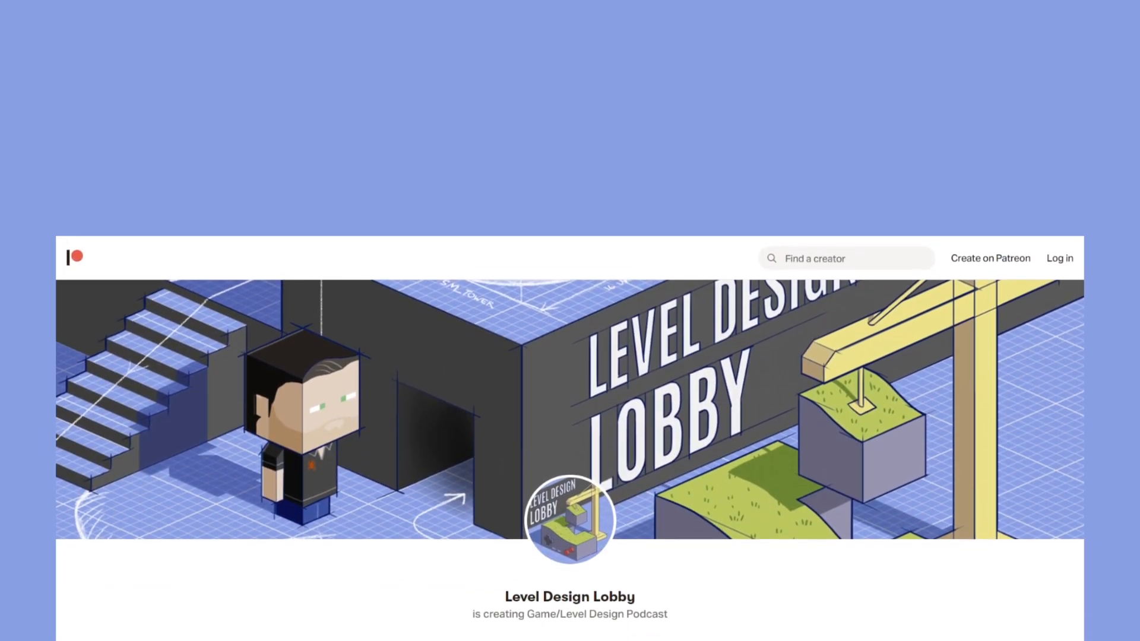
pyautogui.scroll(-3)
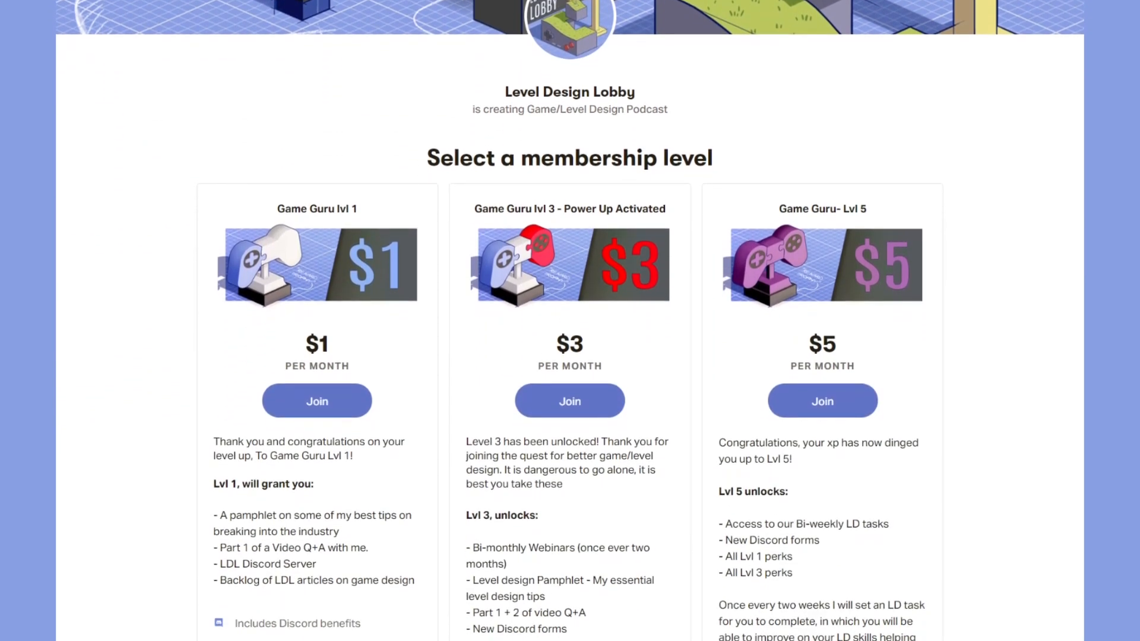
pyautogui.scroll(-3)
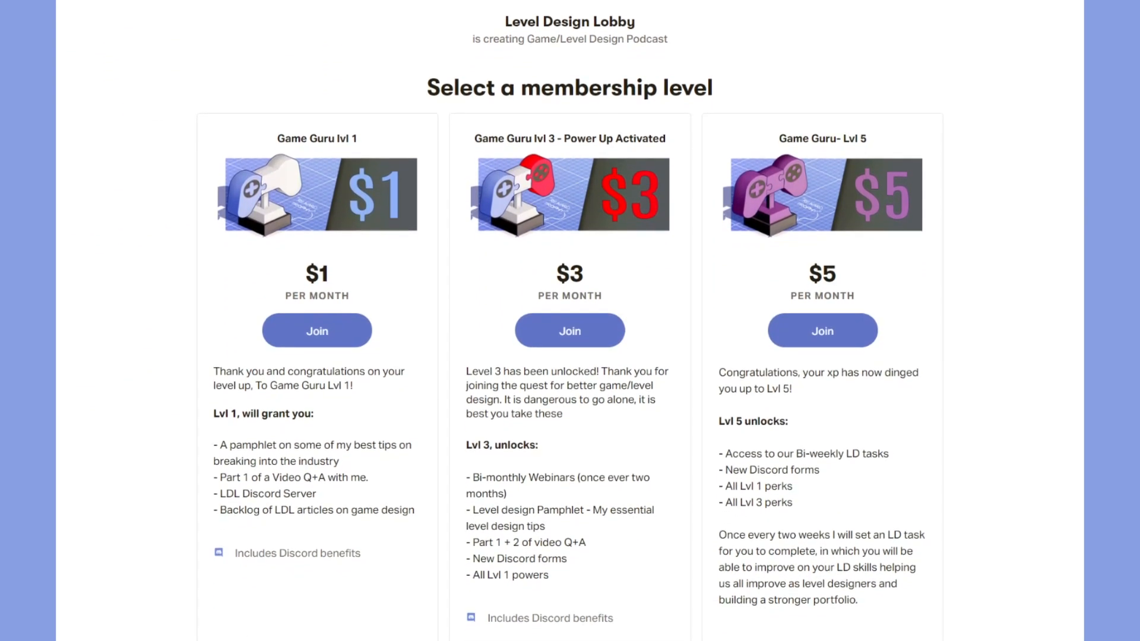
pyautogui.scroll(-3)
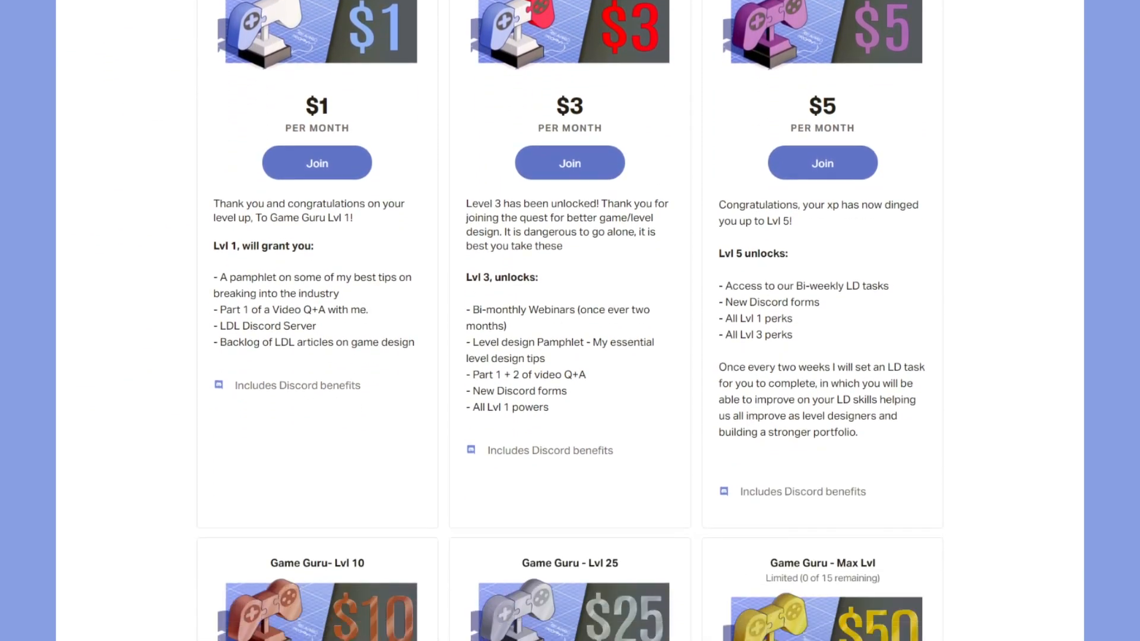
pyautogui.scroll(-3)
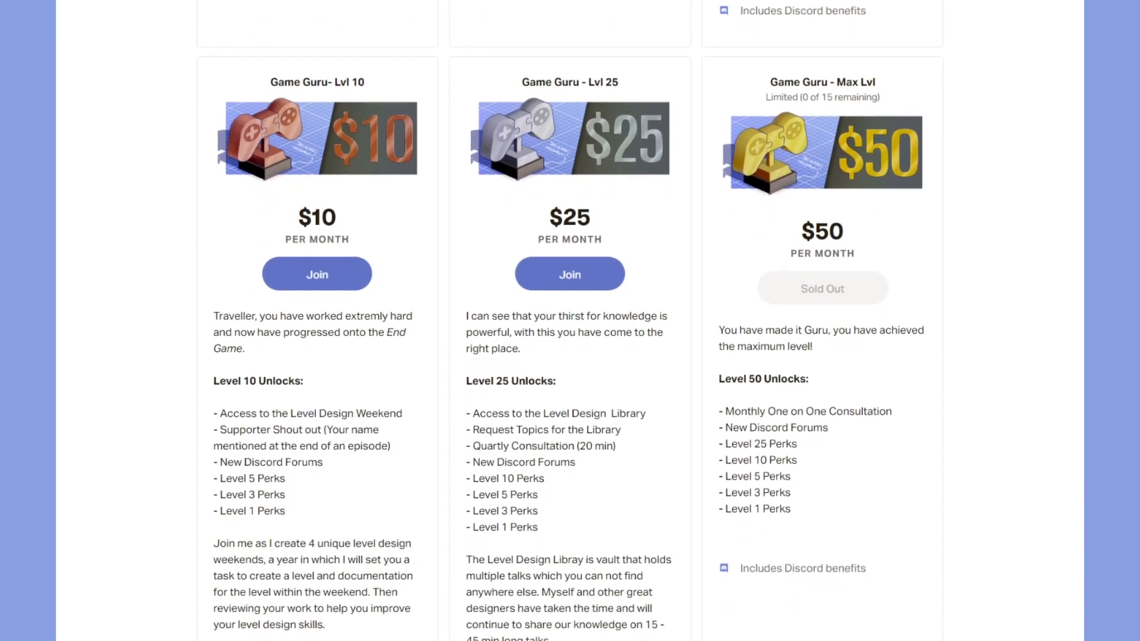
pyautogui.scroll(-3)
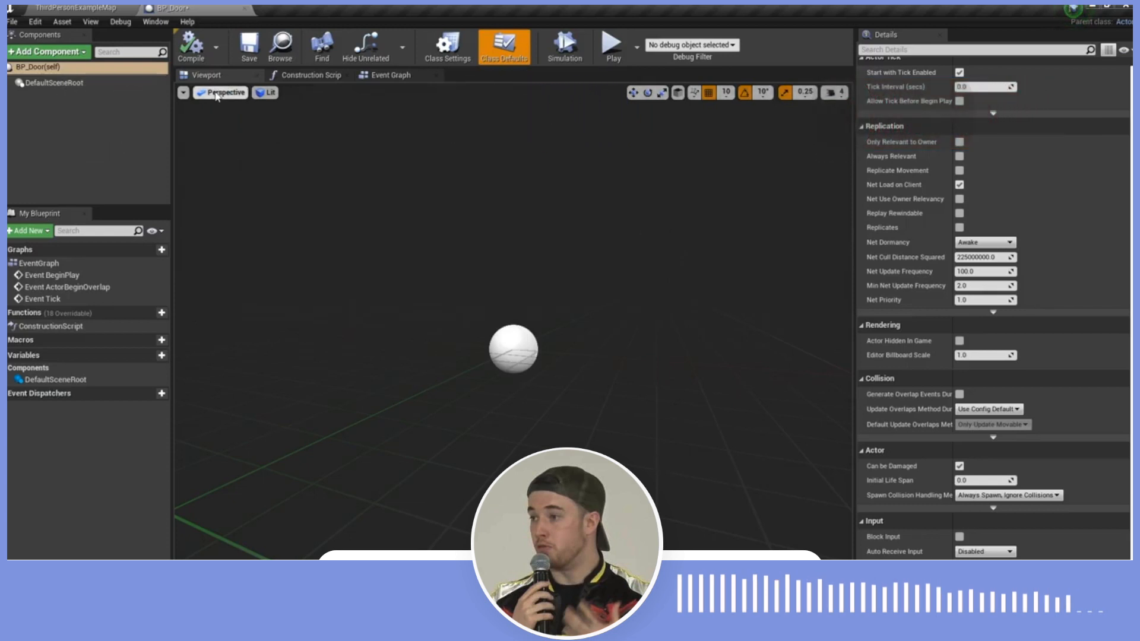
pyautogui.moveTo(316, 151)
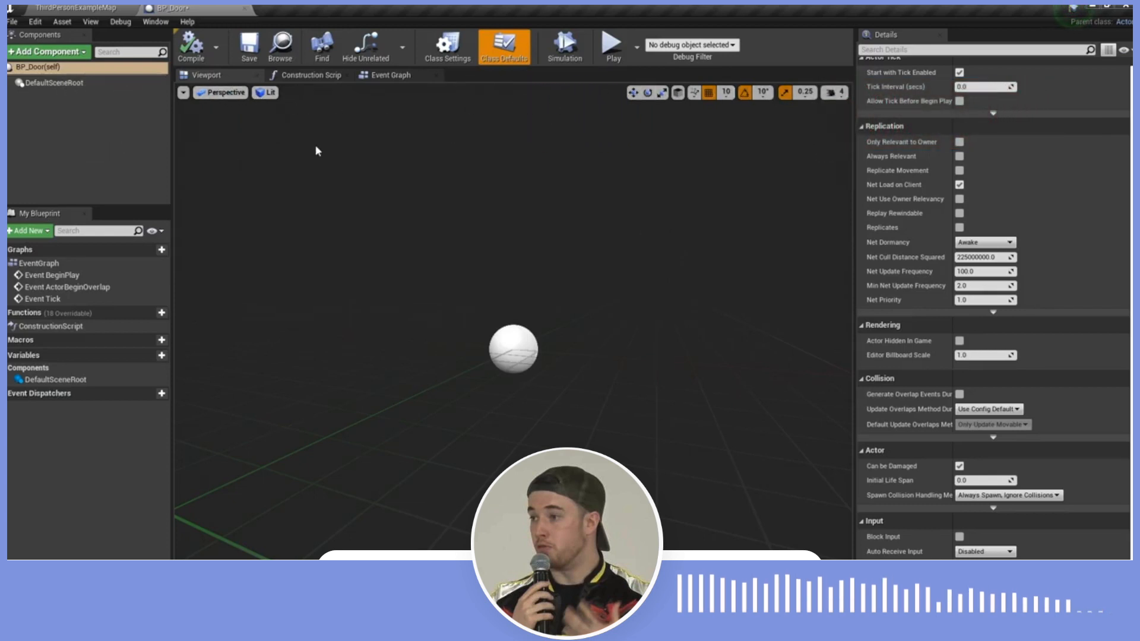
# Browse BP_Door's Viewport, Construction Script and Event Graph with its default events
pyautogui.click(65, 8)
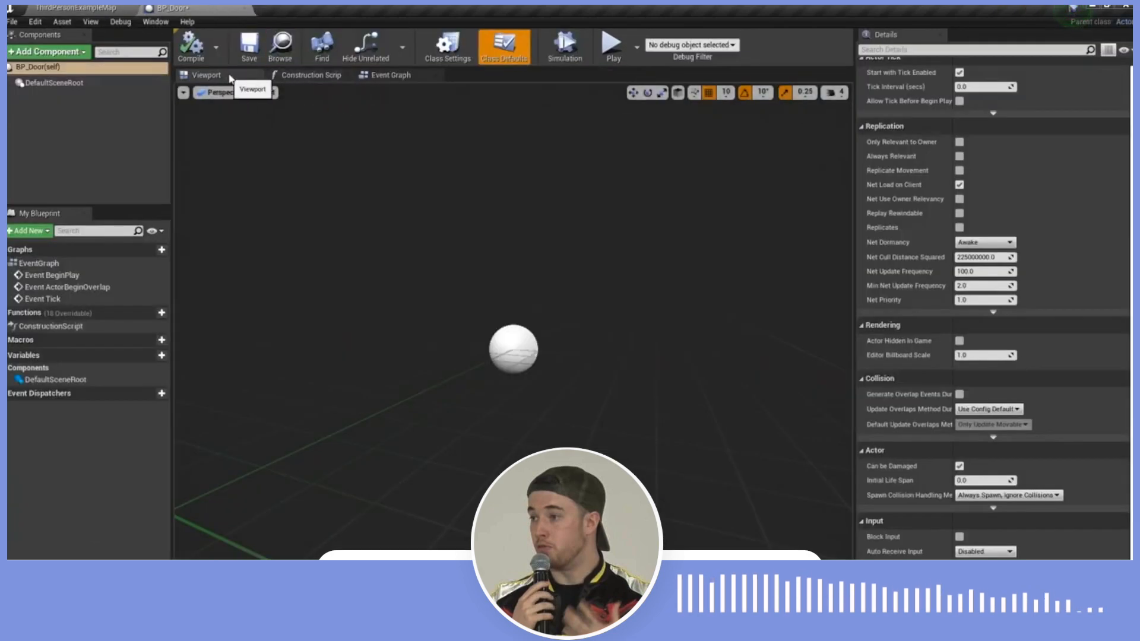
pyautogui.click(310, 75)
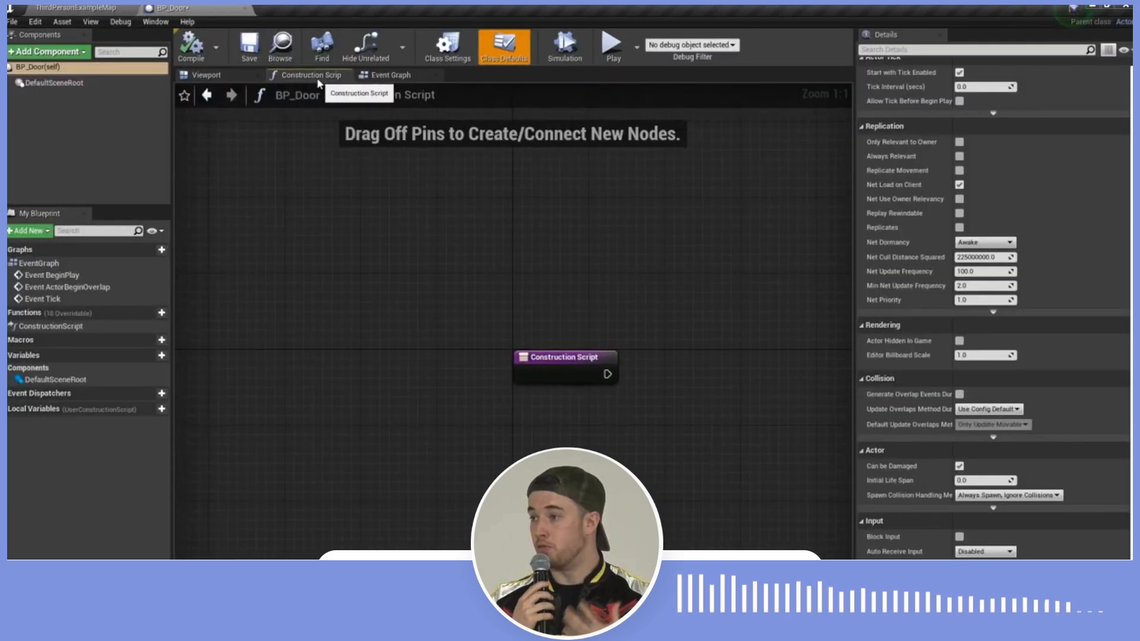
pyautogui.click(388, 75)
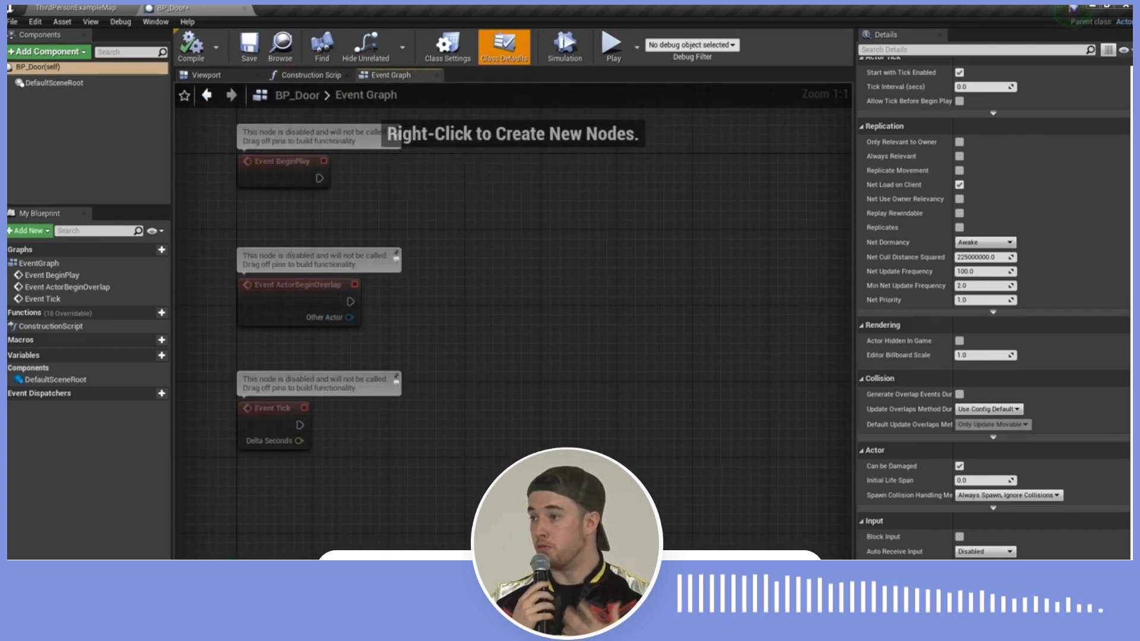
pyautogui.moveTo(466, 253)
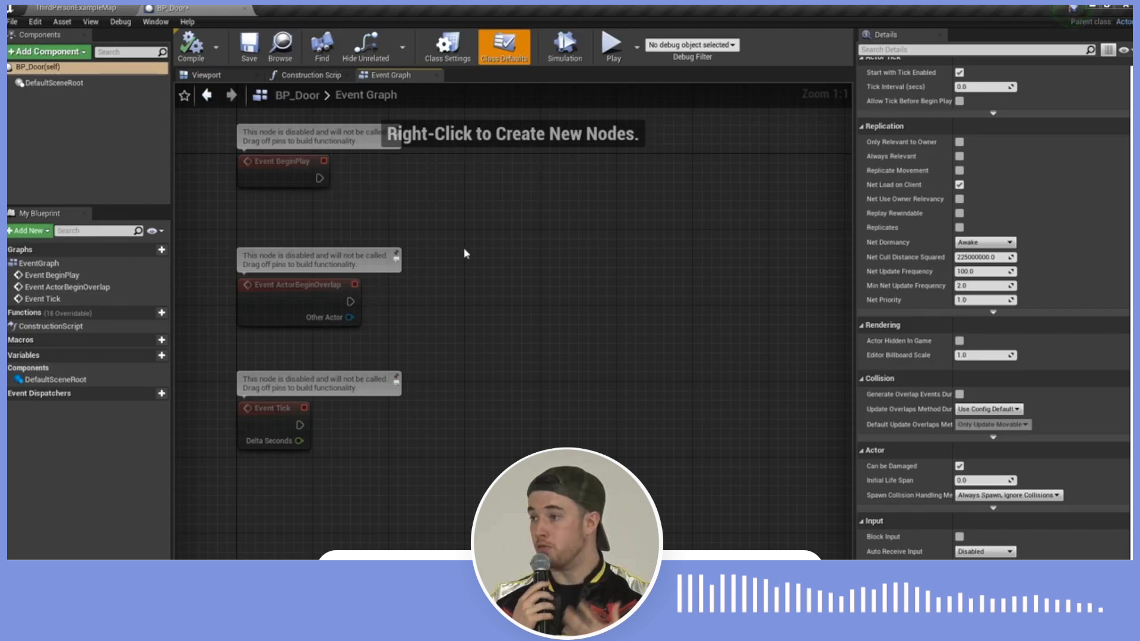
pyautogui.moveTo(449, 326)
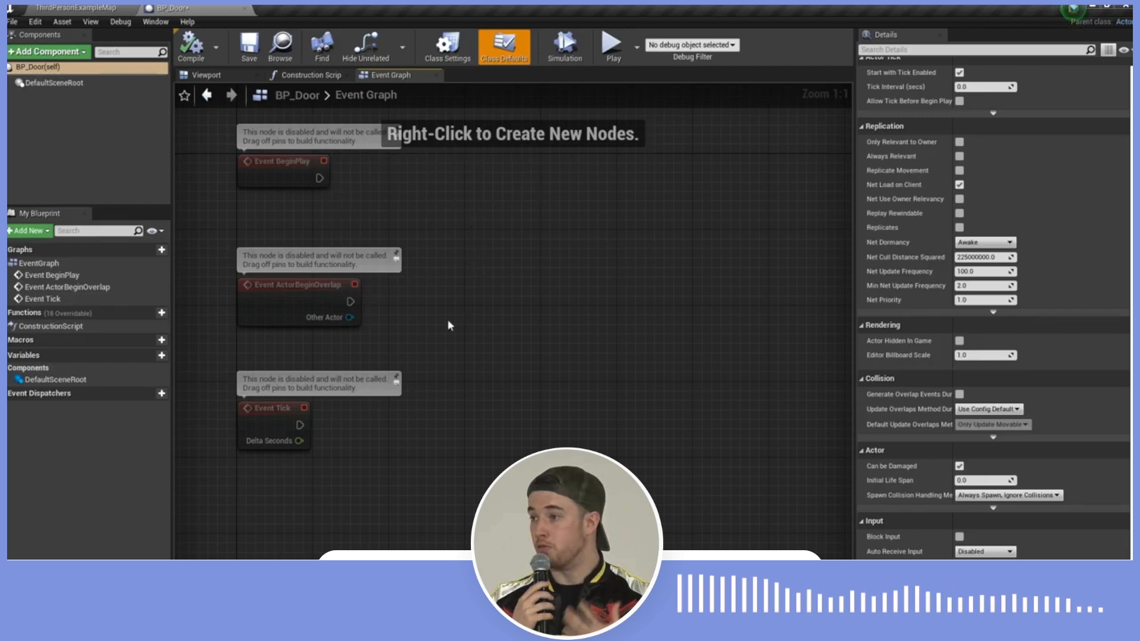
pyautogui.moveTo(40, 212)
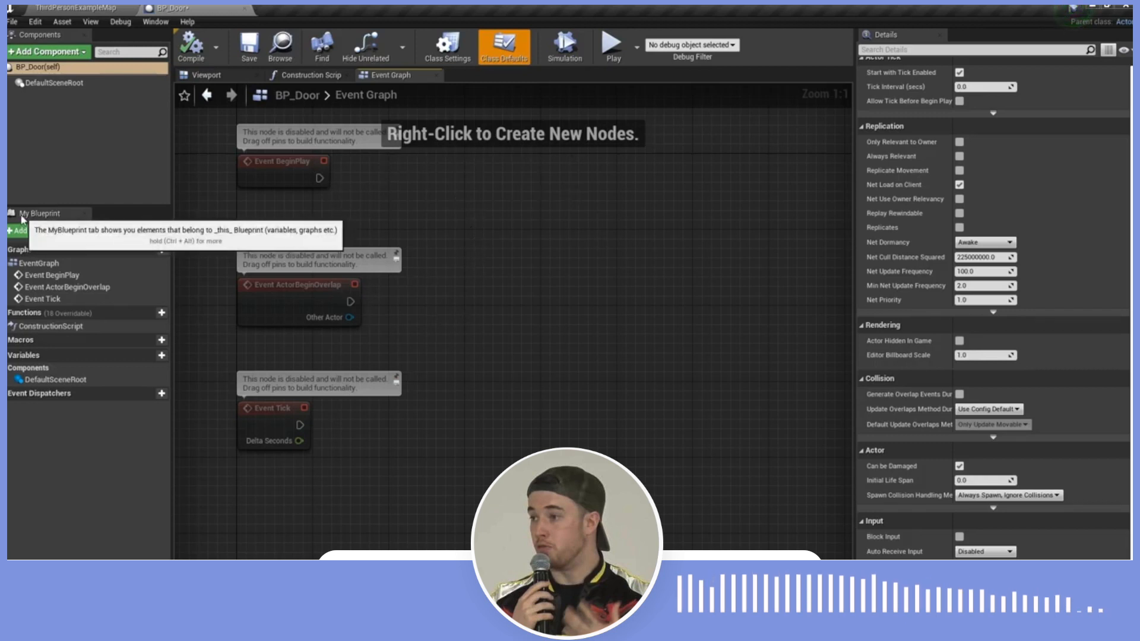
pyautogui.moveTo(31, 270)
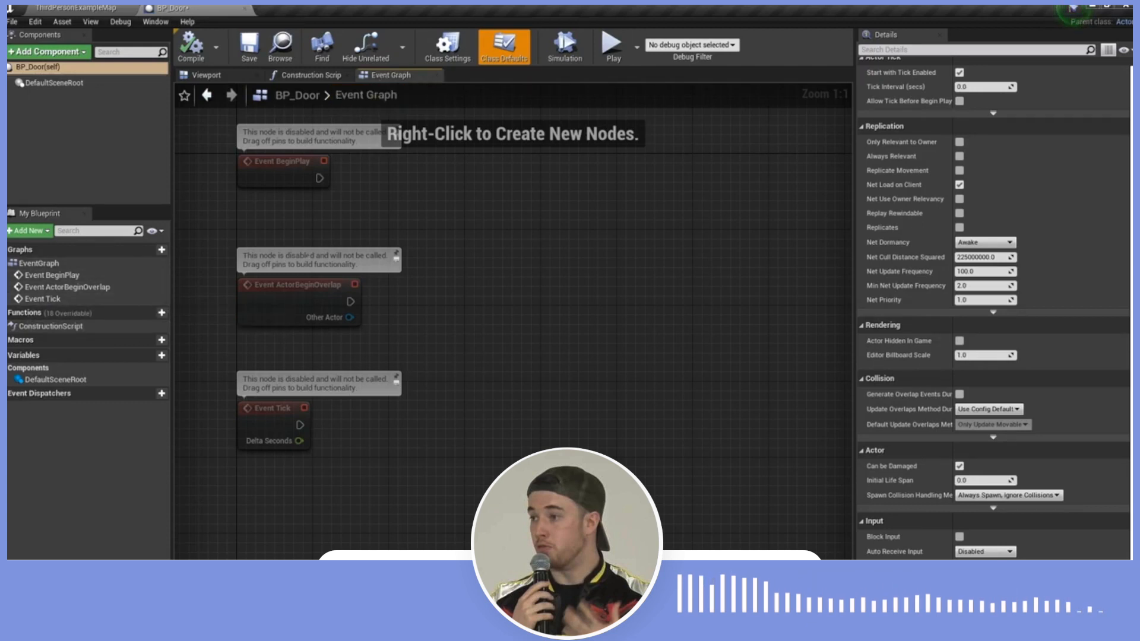
pyautogui.moveTo(109, 312)
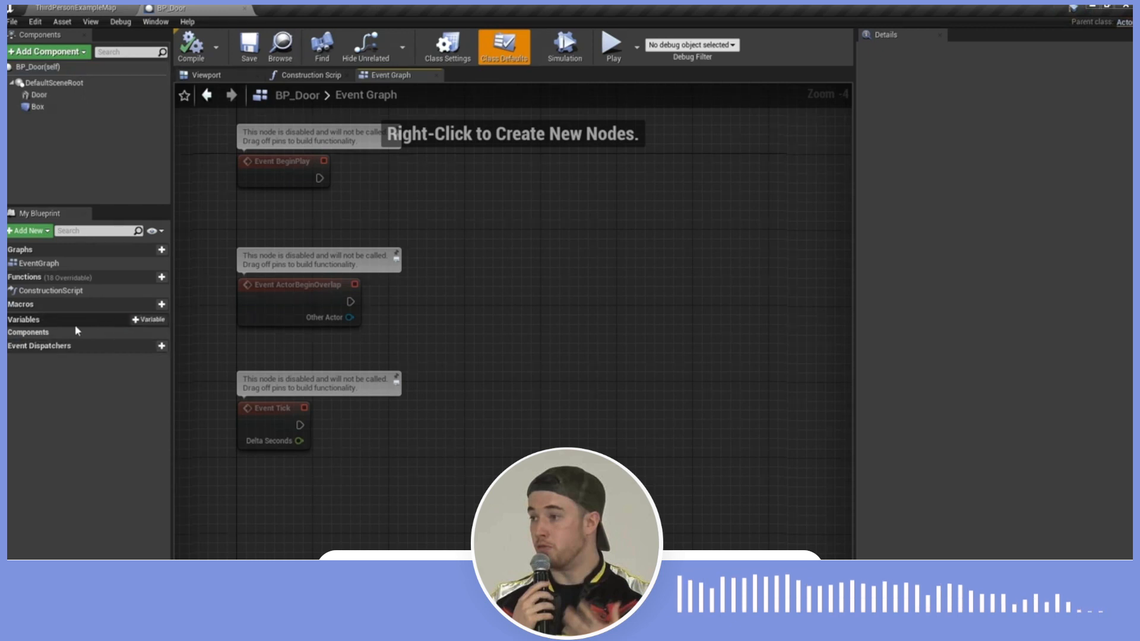
# Add a Boolean variable NewVar_0 via + Variable and show its Variable Type choices
pyautogui.click(148, 319)
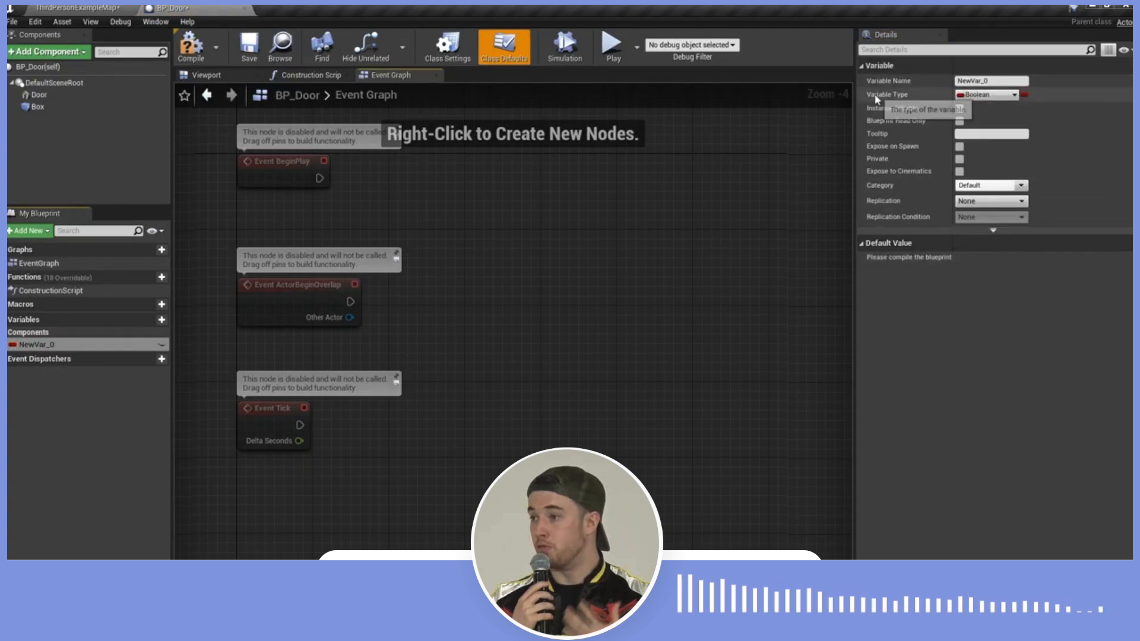
pyautogui.click(987, 95)
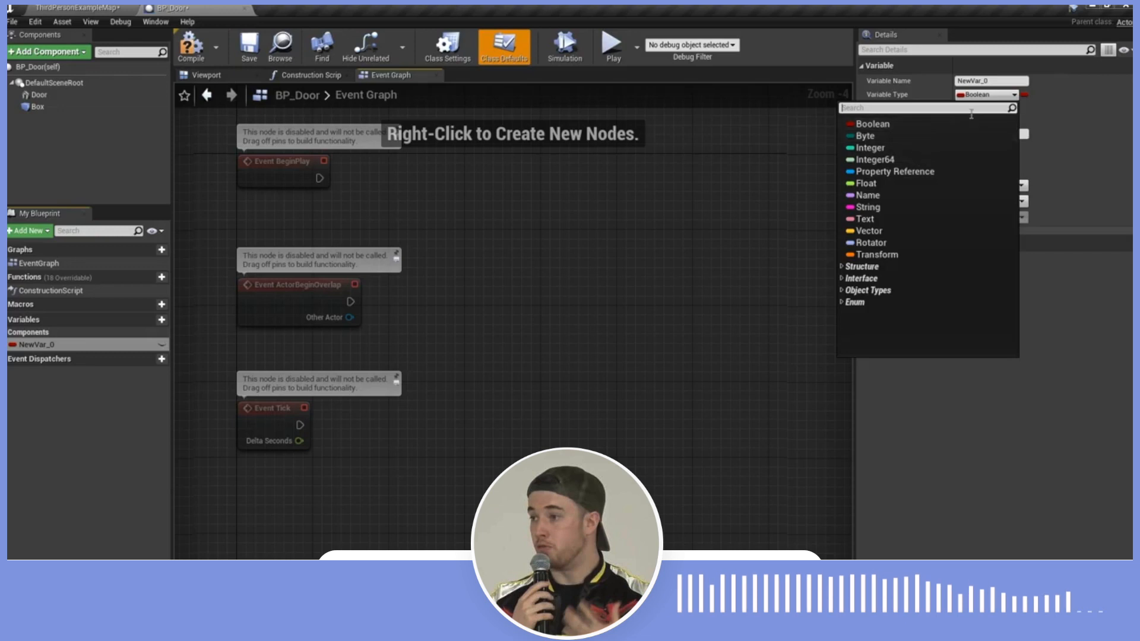
pyautogui.moveTo(869, 135)
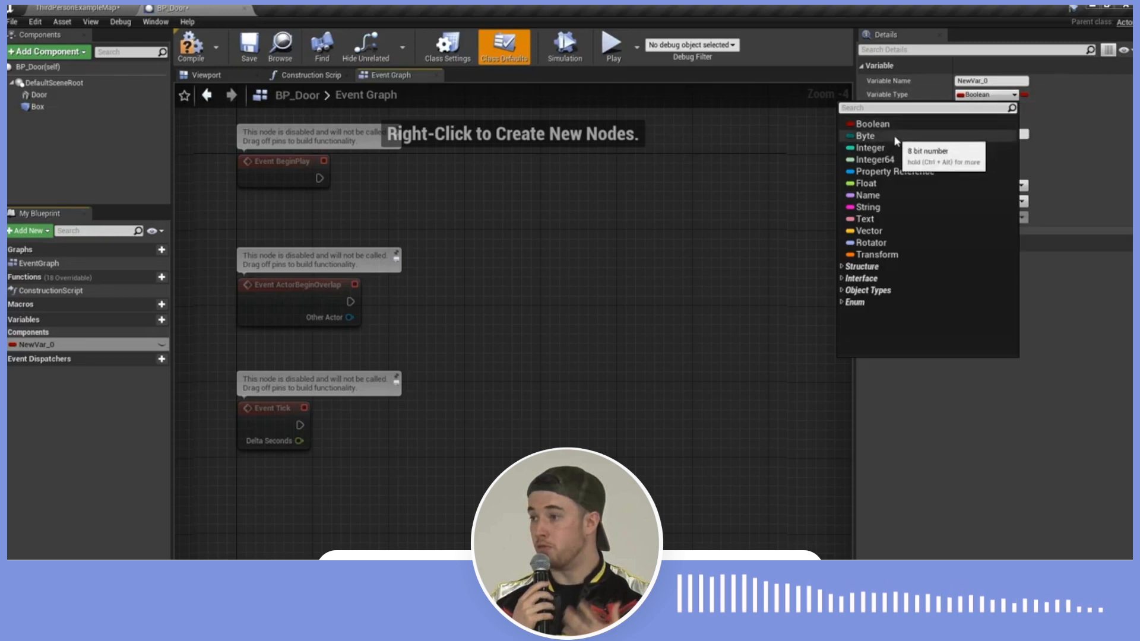
pyautogui.moveTo(887, 147)
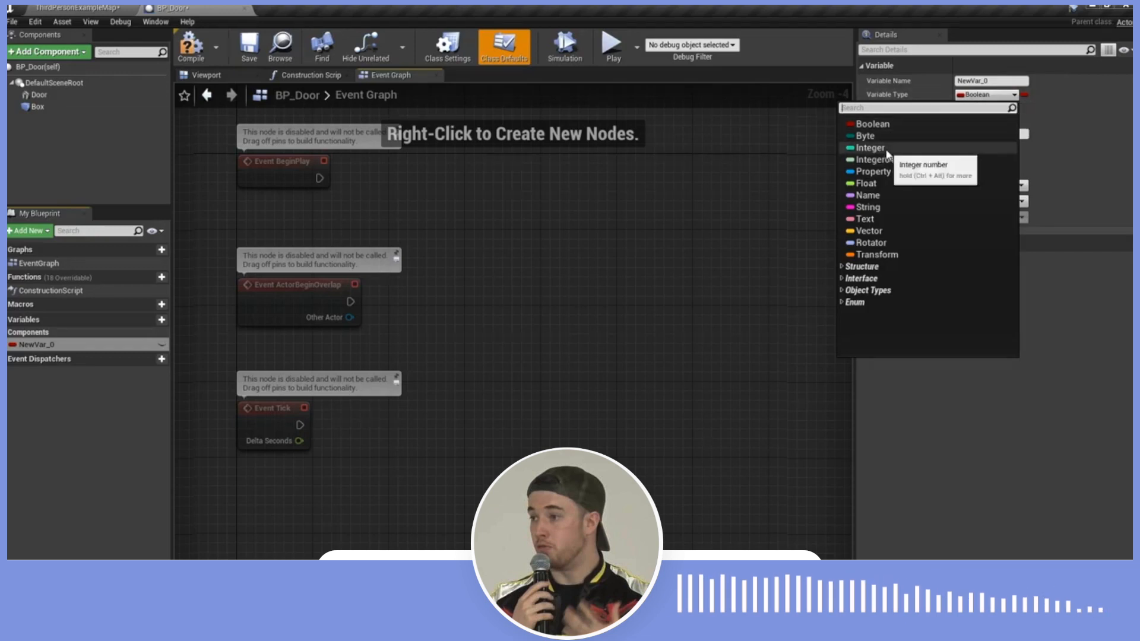
pyautogui.moveTo(866, 207)
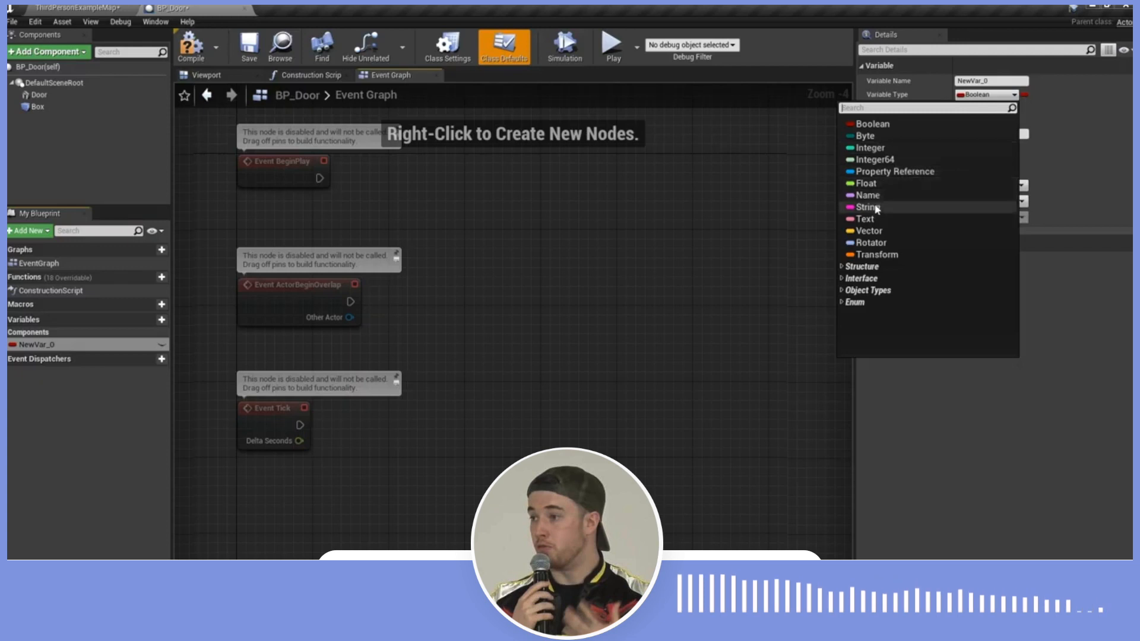
pyautogui.moveTo(879, 230)
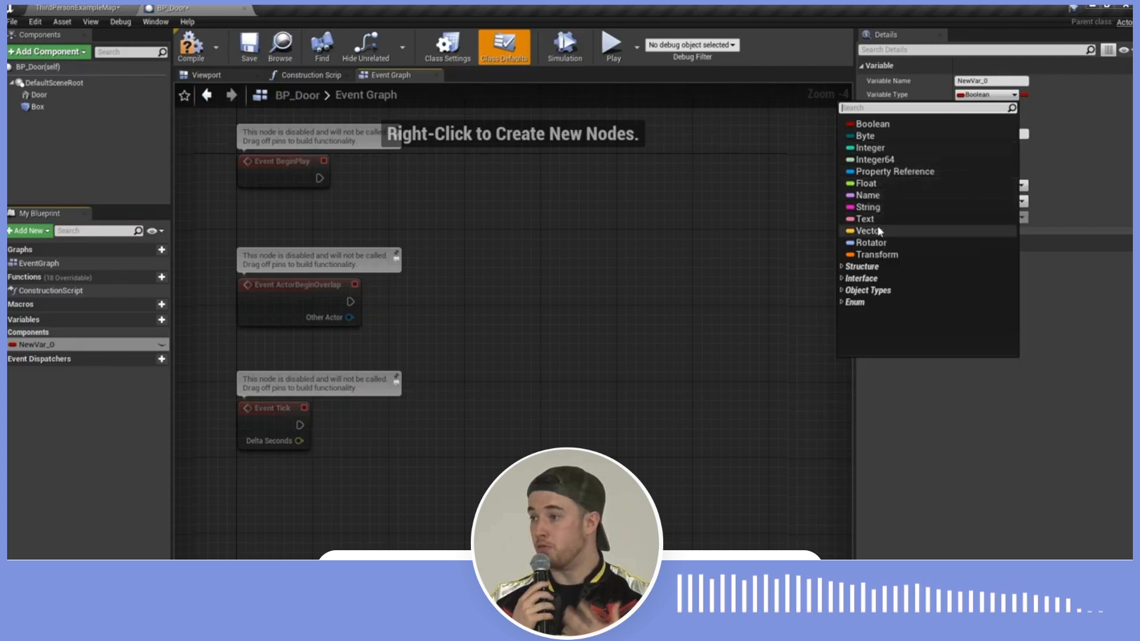
pyautogui.moveTo(960, 150)
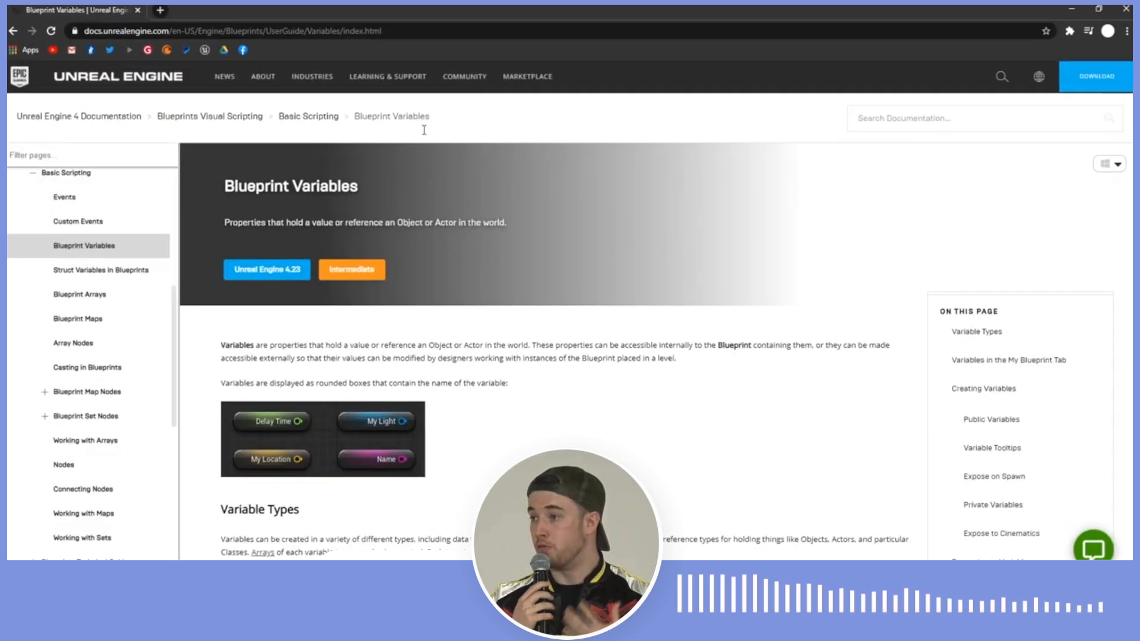
# Scroll through the Variable Types table on the Blueprint Variables docs page
pyautogui.scroll(-3)
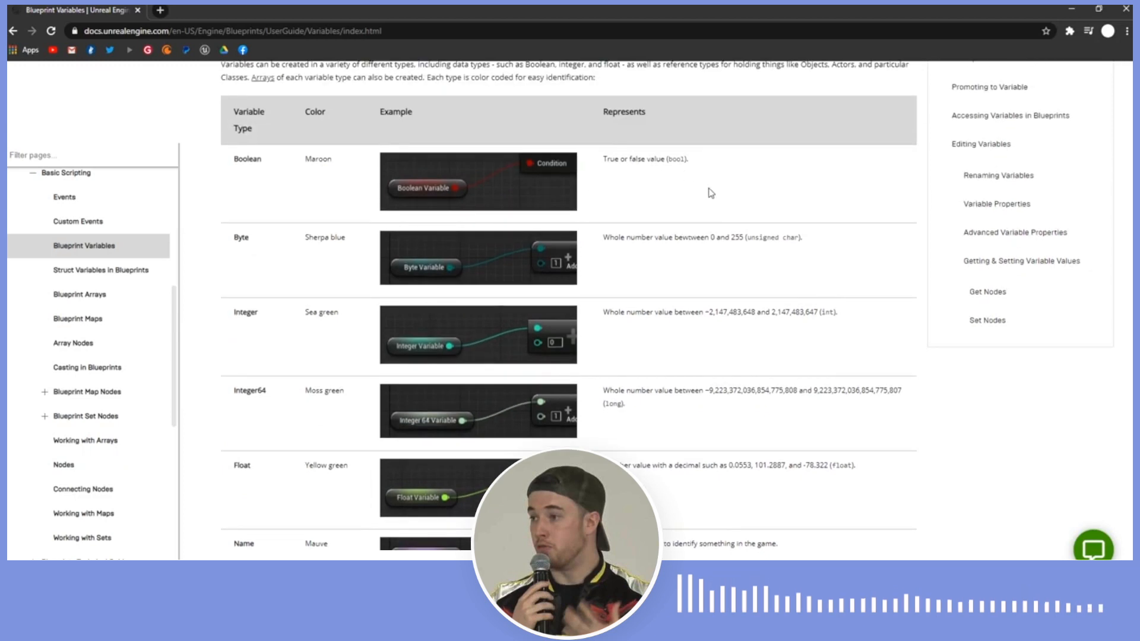
pyautogui.scroll(-3)
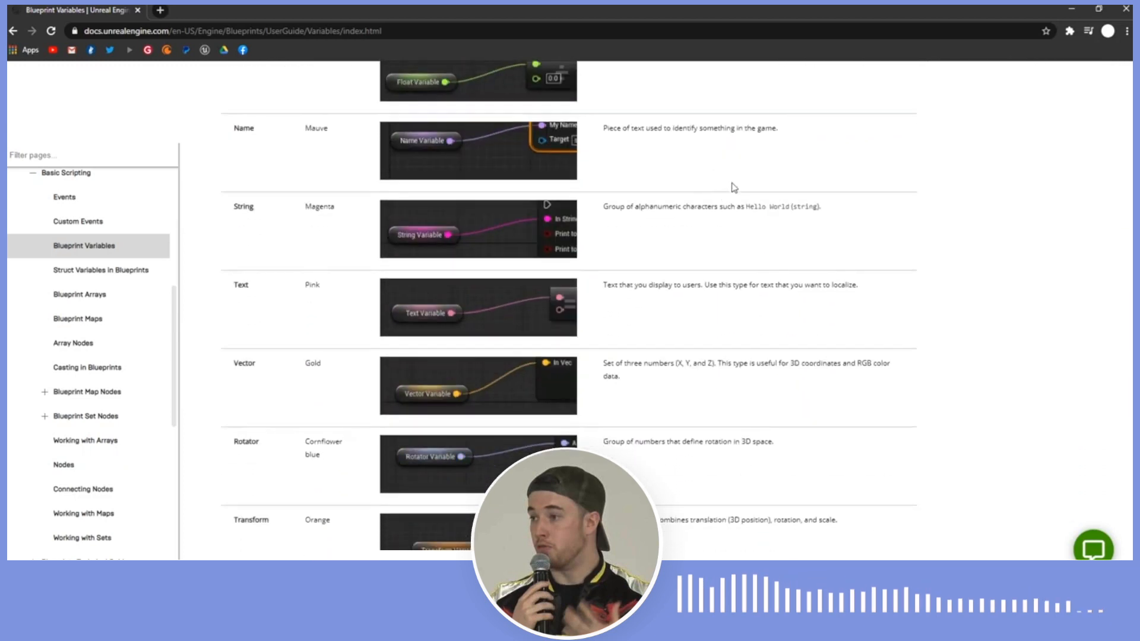
pyautogui.scroll(-3)
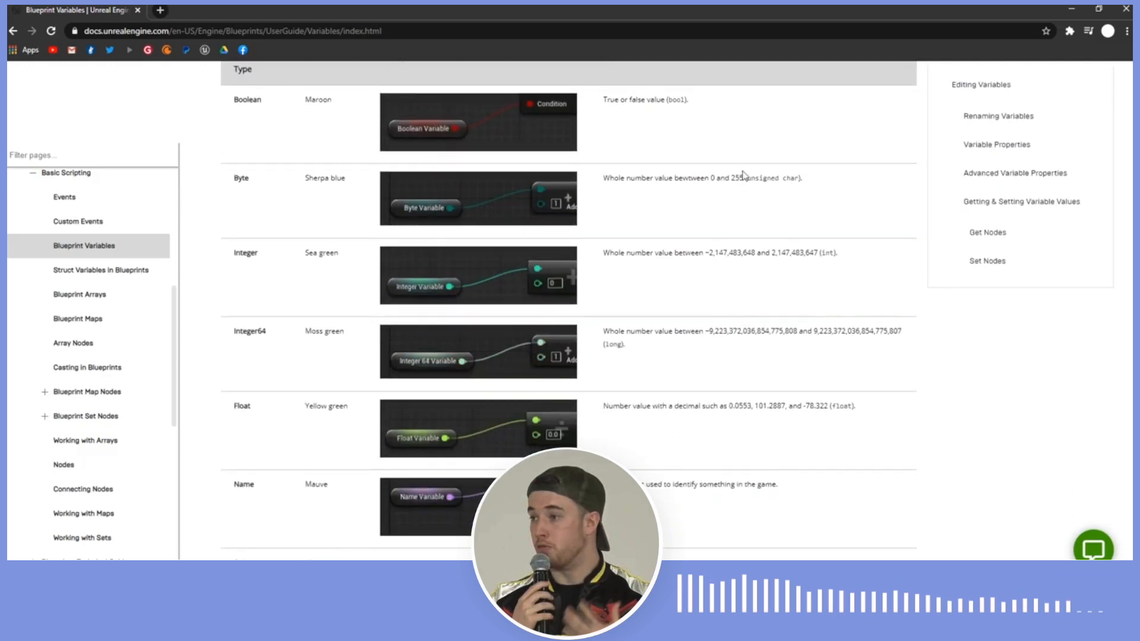
pyautogui.scroll(-3)
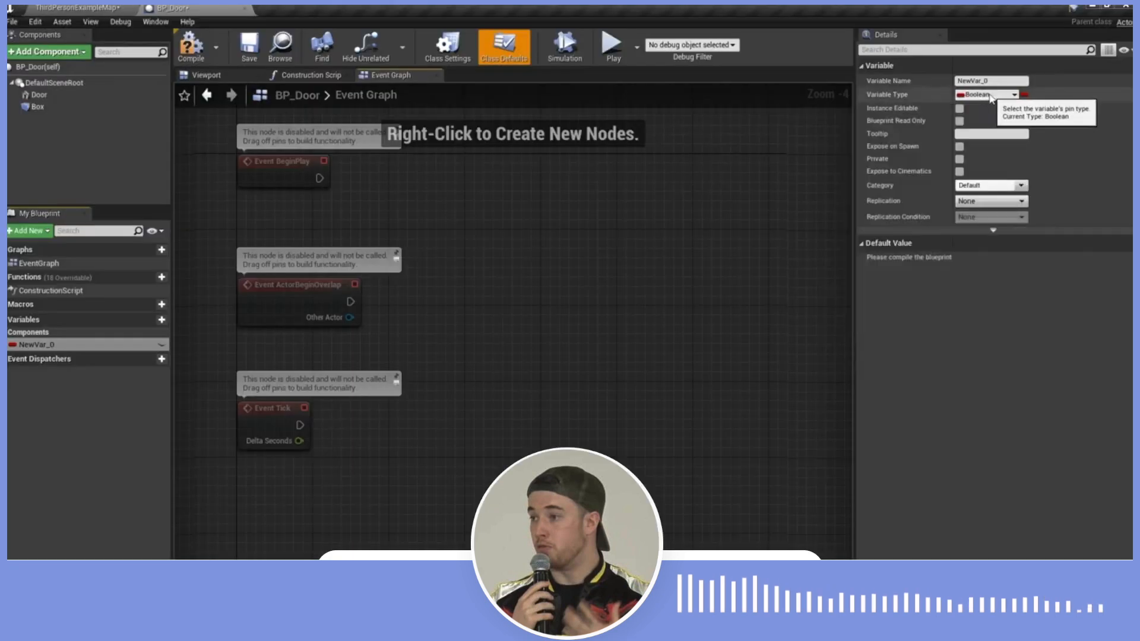
# Pick a different type for NewVar_0 from the Variable Type dropdown
pyautogui.click(989, 95)
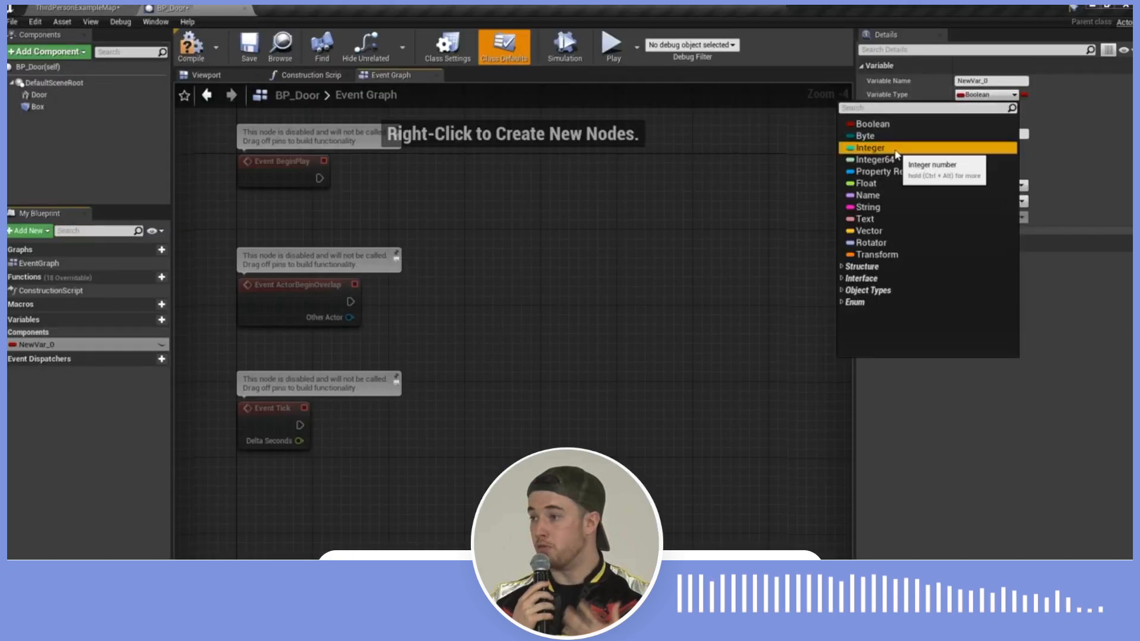
pyautogui.click(869, 148)
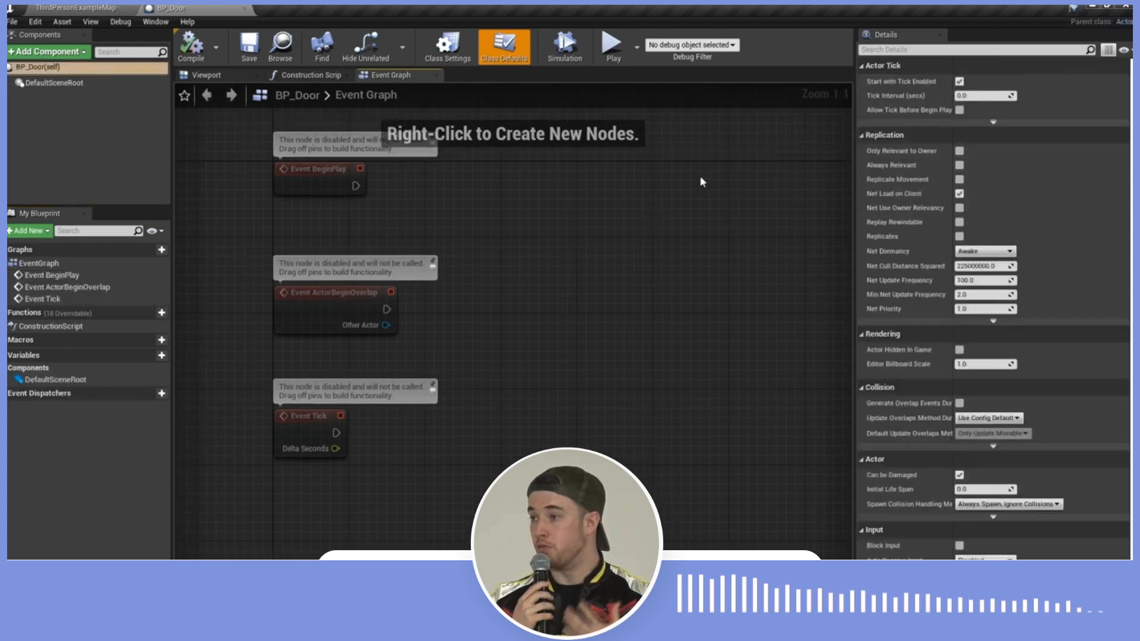
pyautogui.moveTo(669, 11)
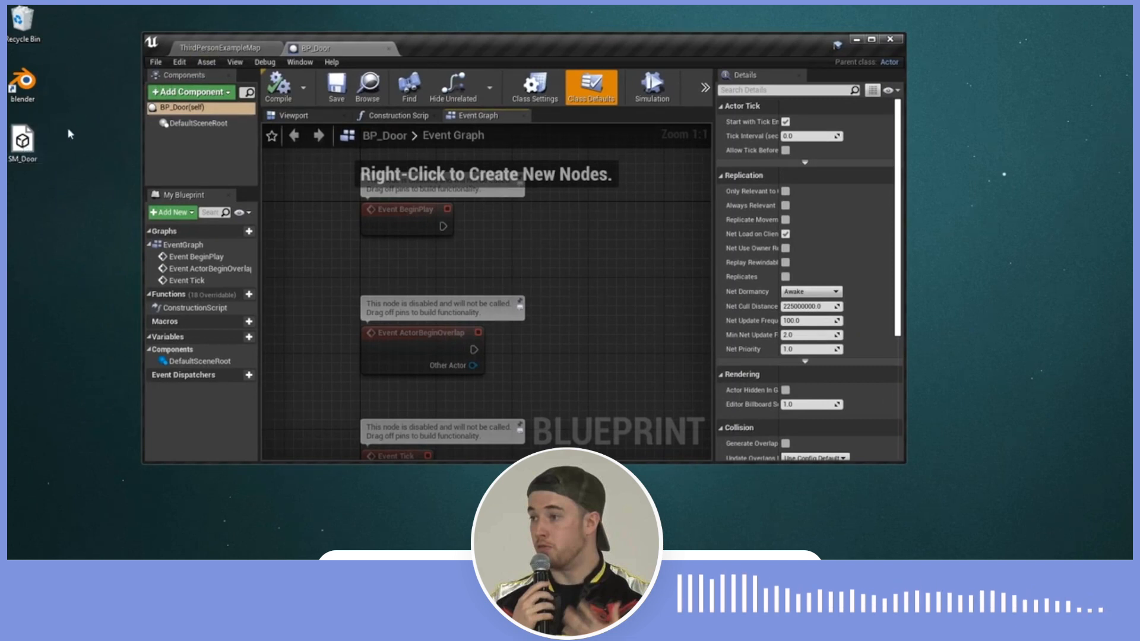
# Import SM_Door.fbx as a static mesh with its material, then return to BP_Door
pyautogui.click(223, 48)
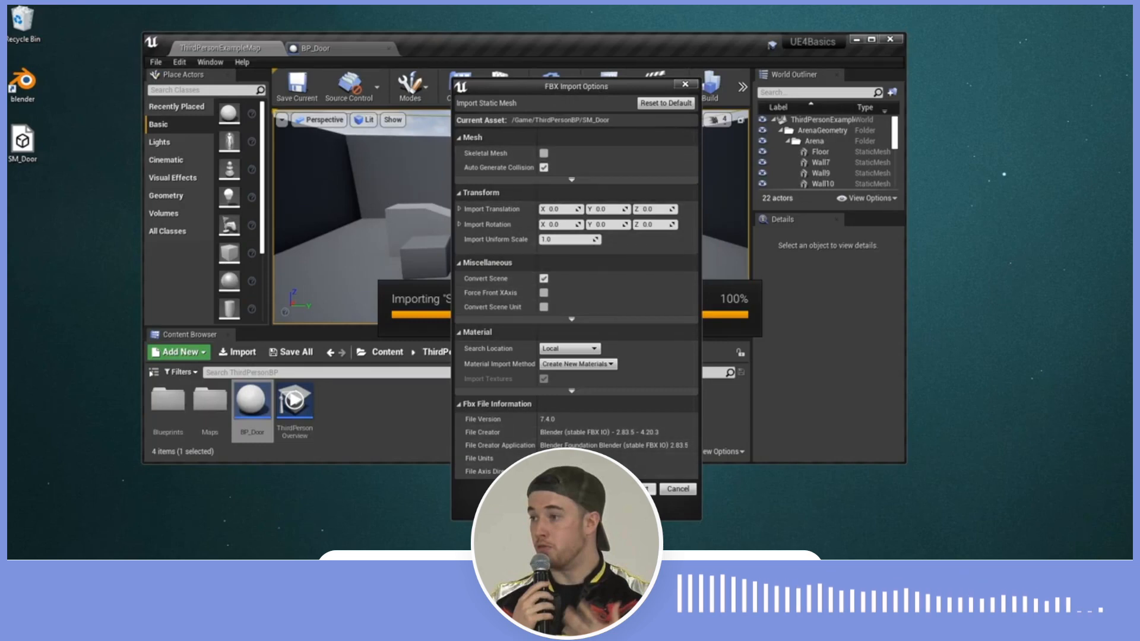
pyautogui.click(639, 488)
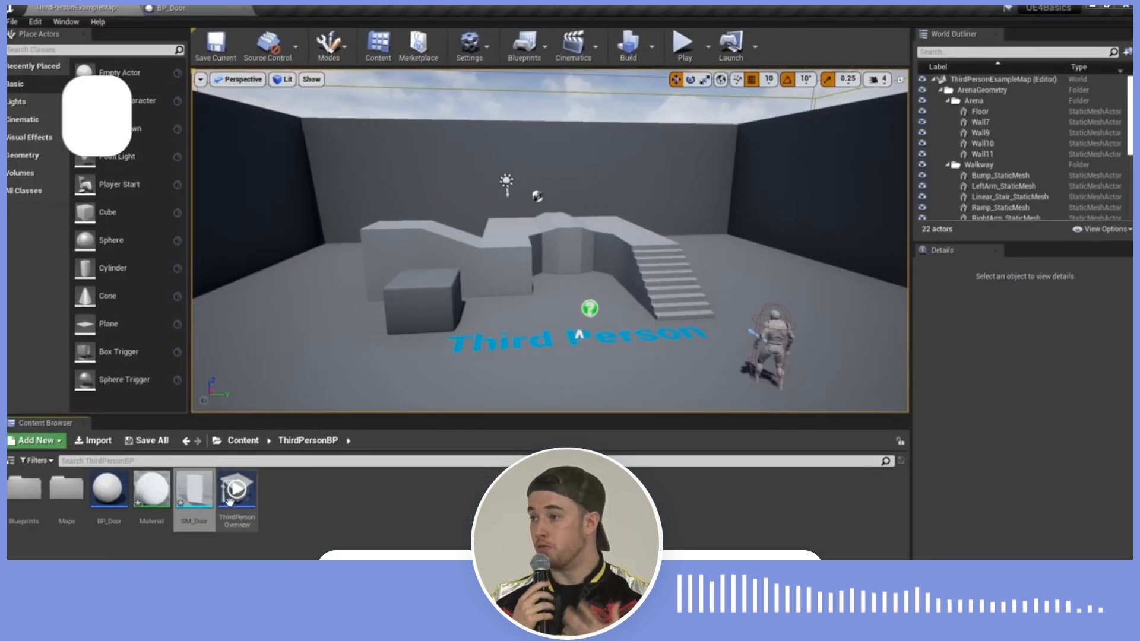
pyautogui.click(193, 489)
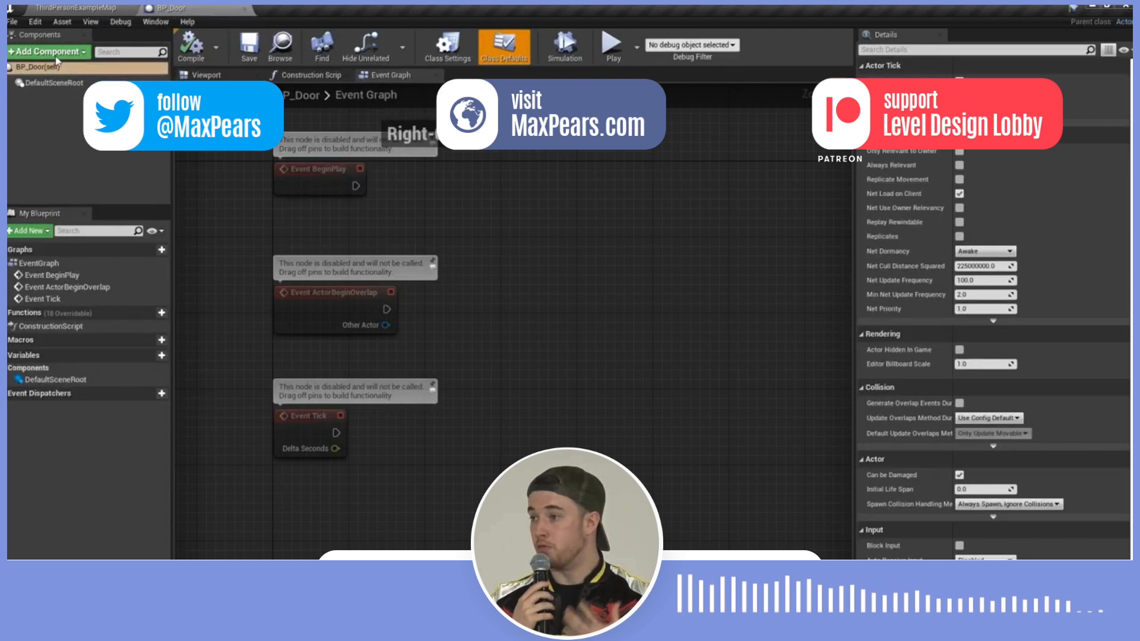
pyautogui.click(45, 51)
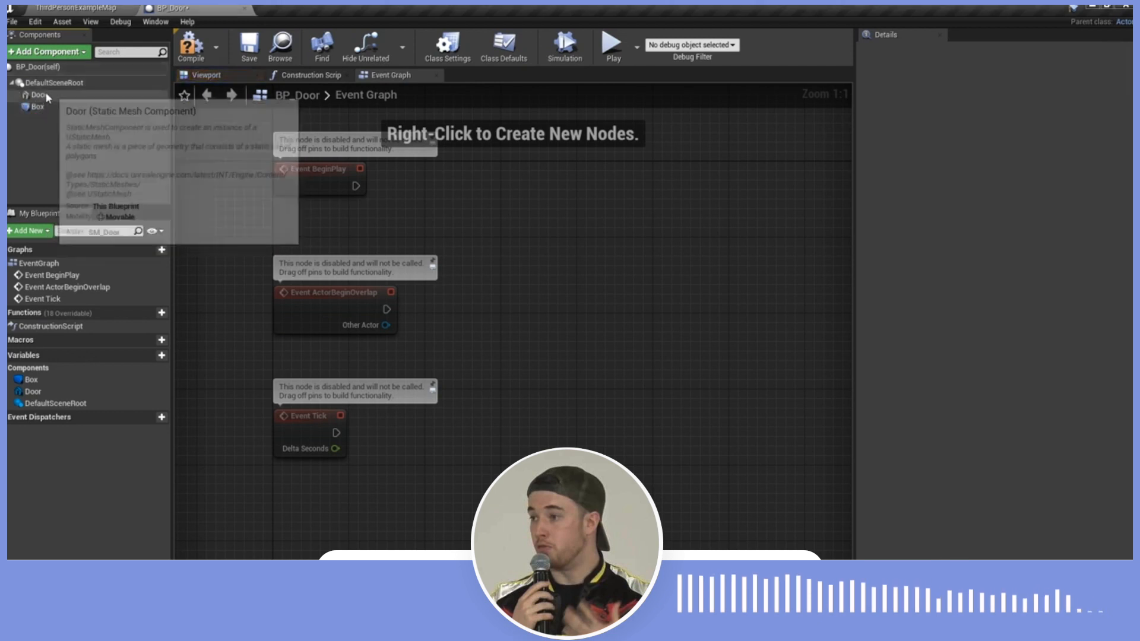
pyautogui.moveTo(39, 95)
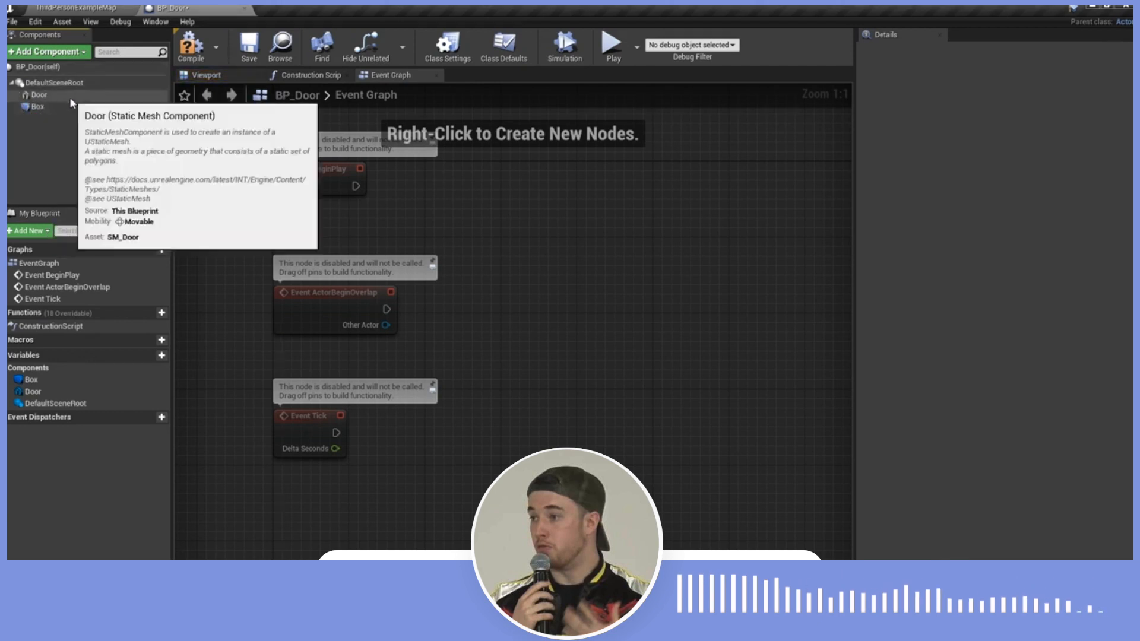
pyautogui.click(38, 95)
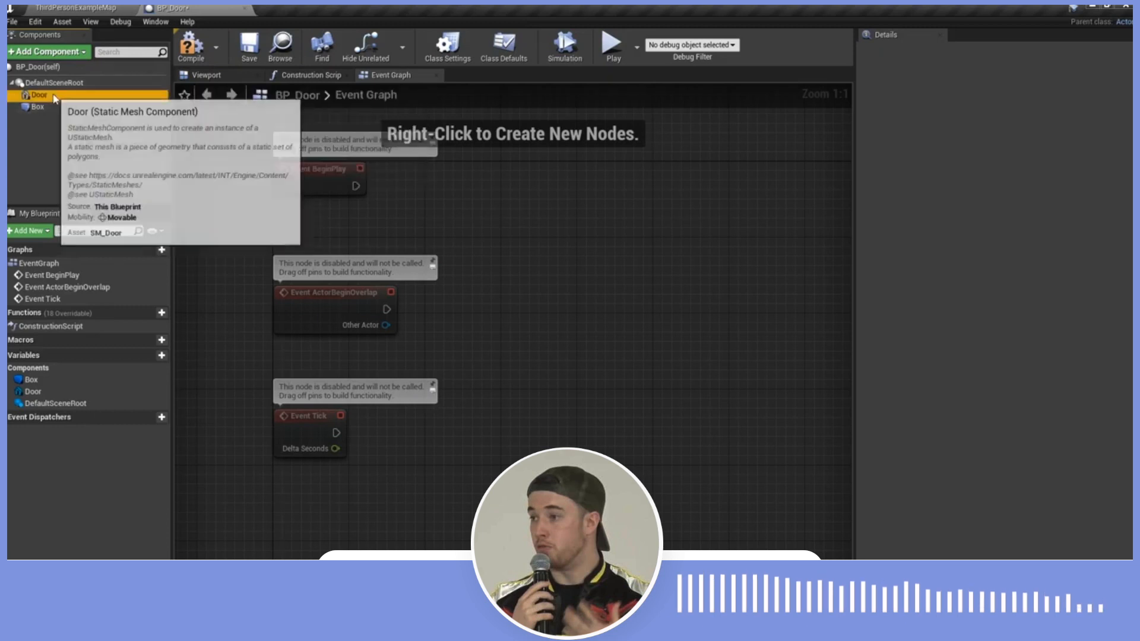
pyautogui.click(38, 95)
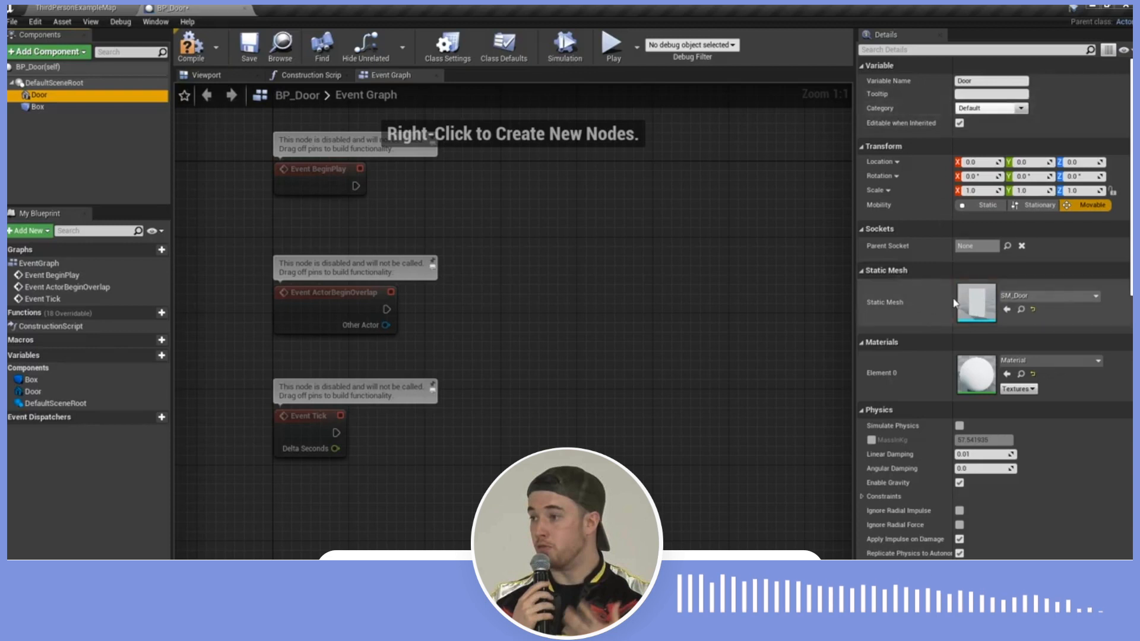
pyautogui.click(1086, 296)
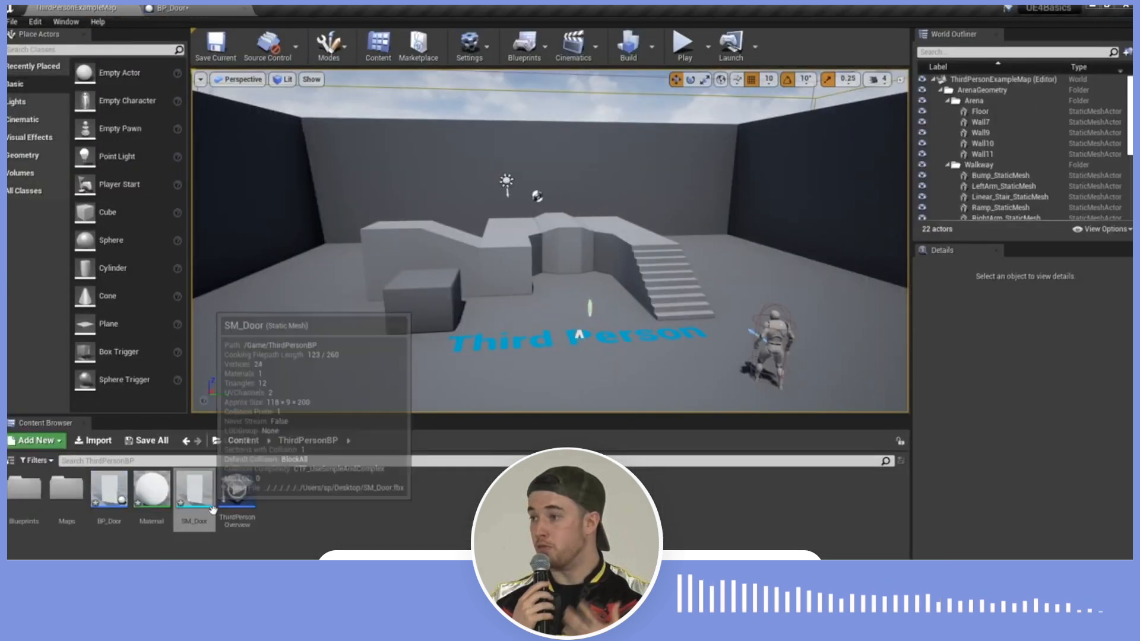
pyautogui.click(168, 9)
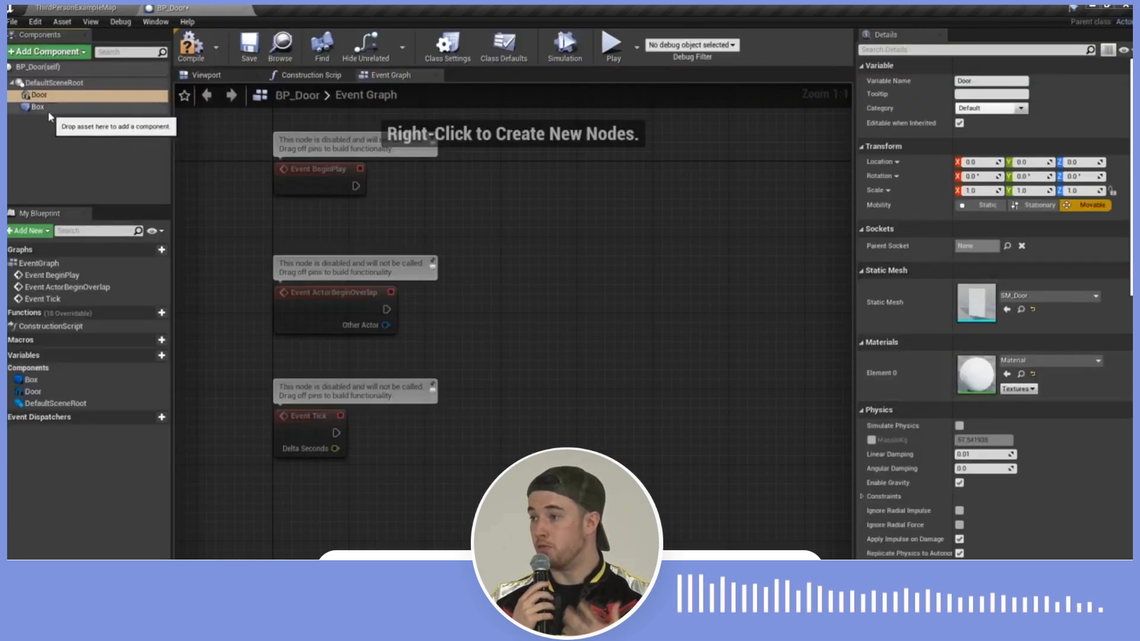